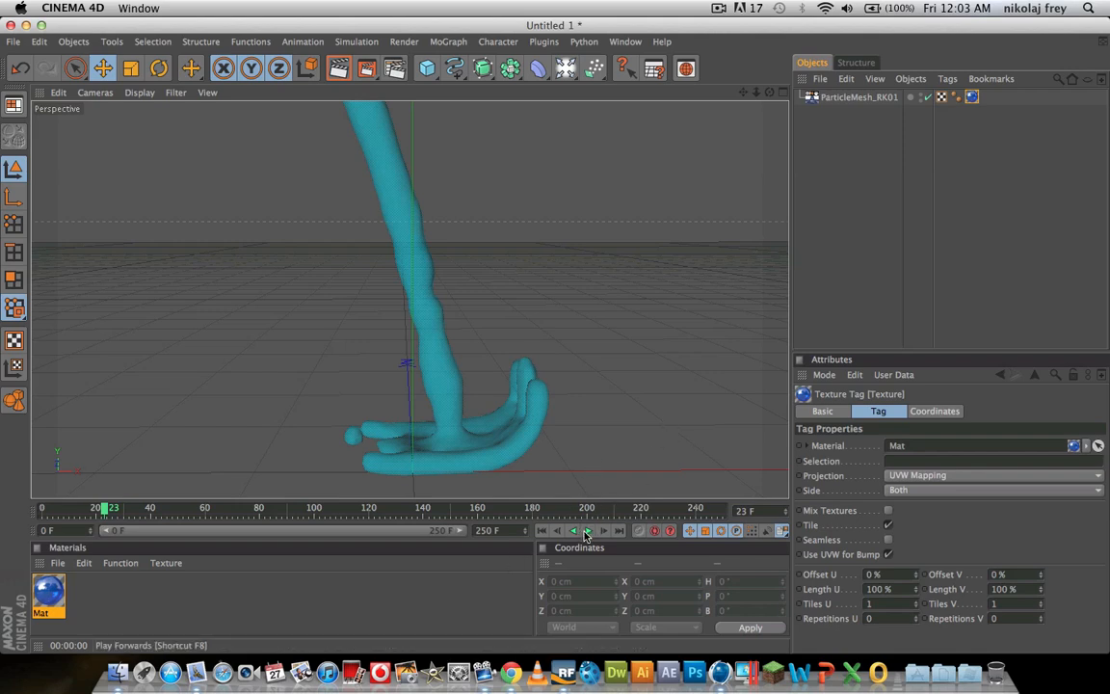
Play the liquid pour animation and scrub the timeline to about frame 70.
{"action": "left_click", "coordinate": [587, 531]}
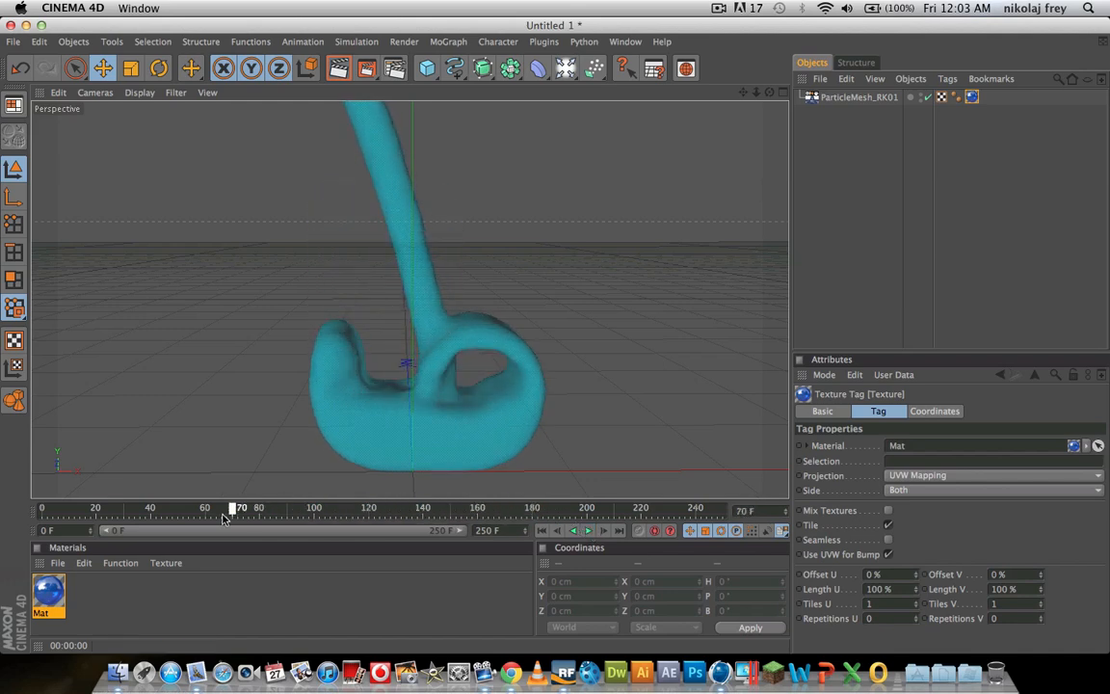
{"action": "left_click_drag", "start_coordinate": [231, 508], "coordinate": [249, 509]}
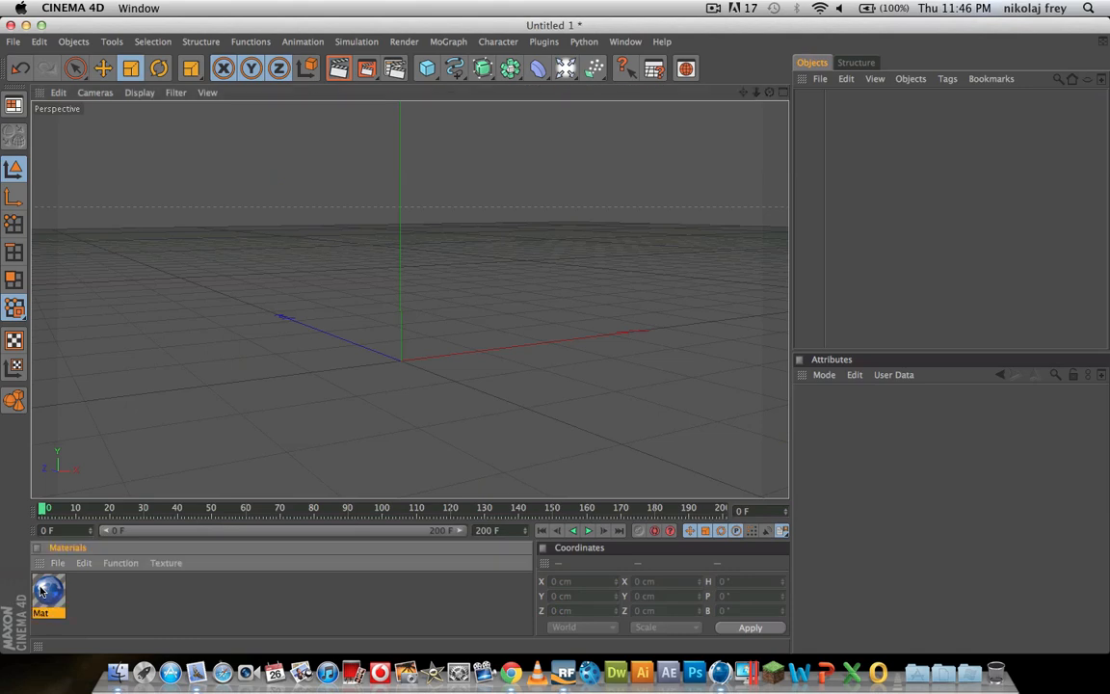
Open the Mat material and adjust its Transparency channel brightness.
{"action": "double_click", "coordinate": [48, 590]}
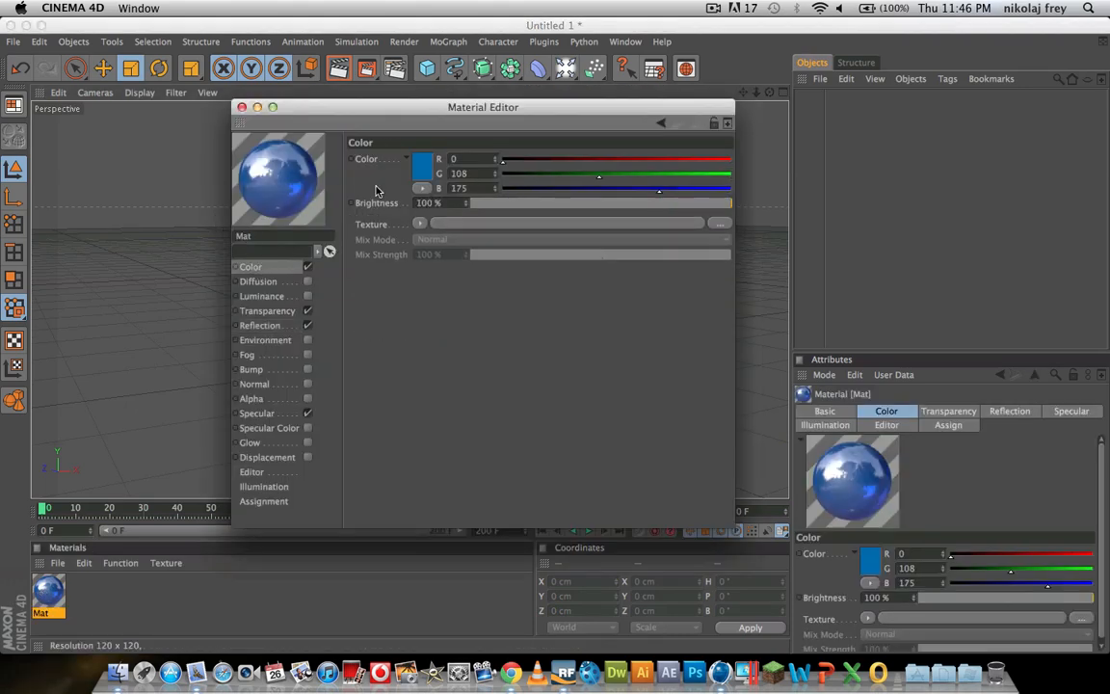
{"action": "left_click", "coordinate": [267, 310]}
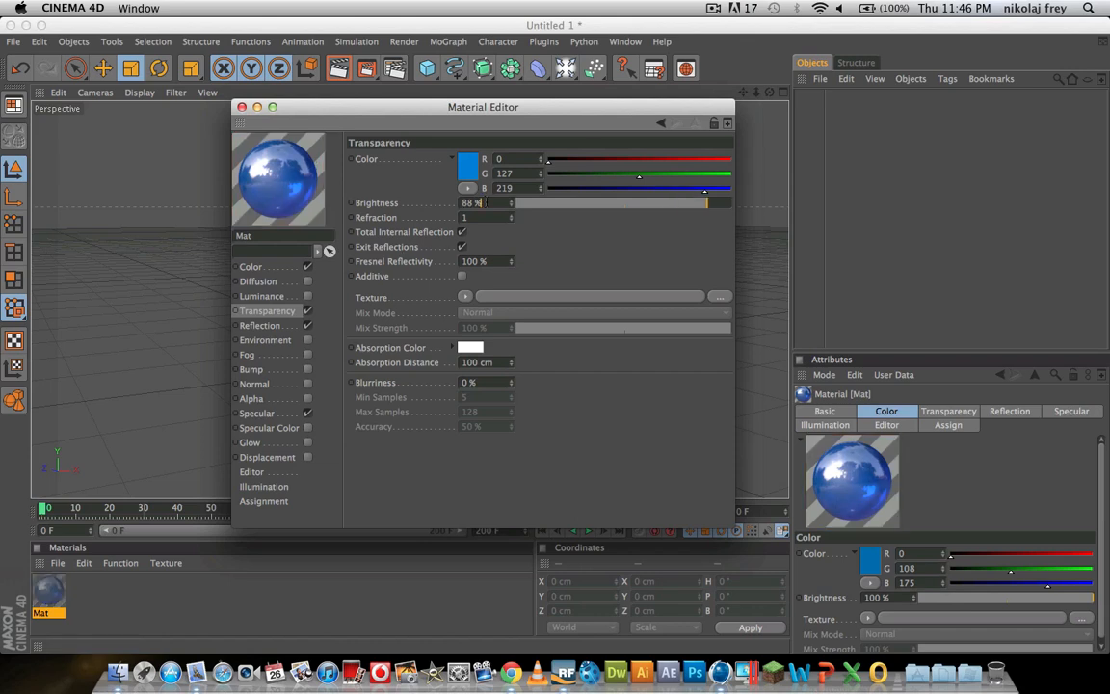
{"action": "left_click", "coordinate": [260, 325]}
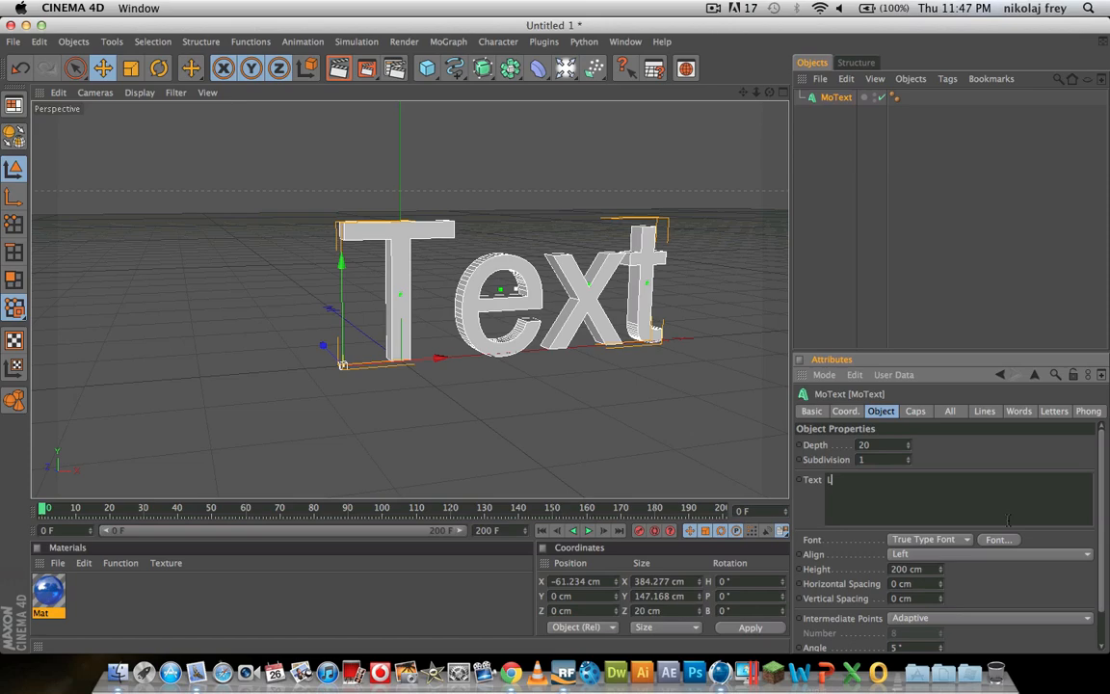
Change the MoText text to L and set its extrusion depth to 80.
{"action": "left_click", "coordinate": [999, 538]}
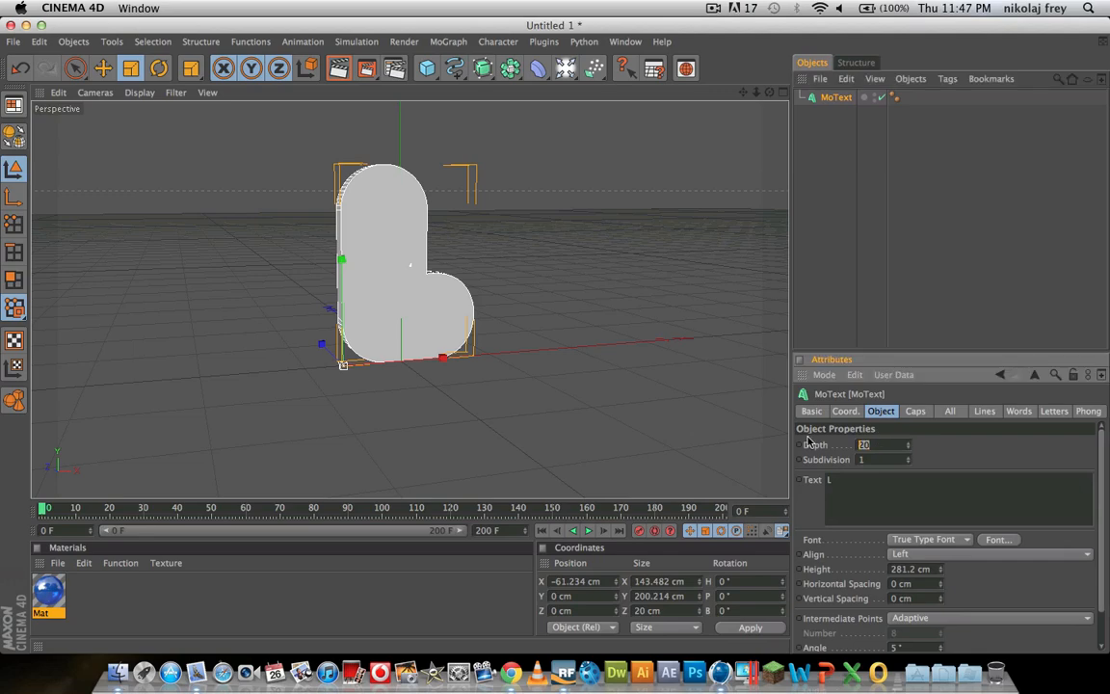
{"action": "type", "text": "80"}
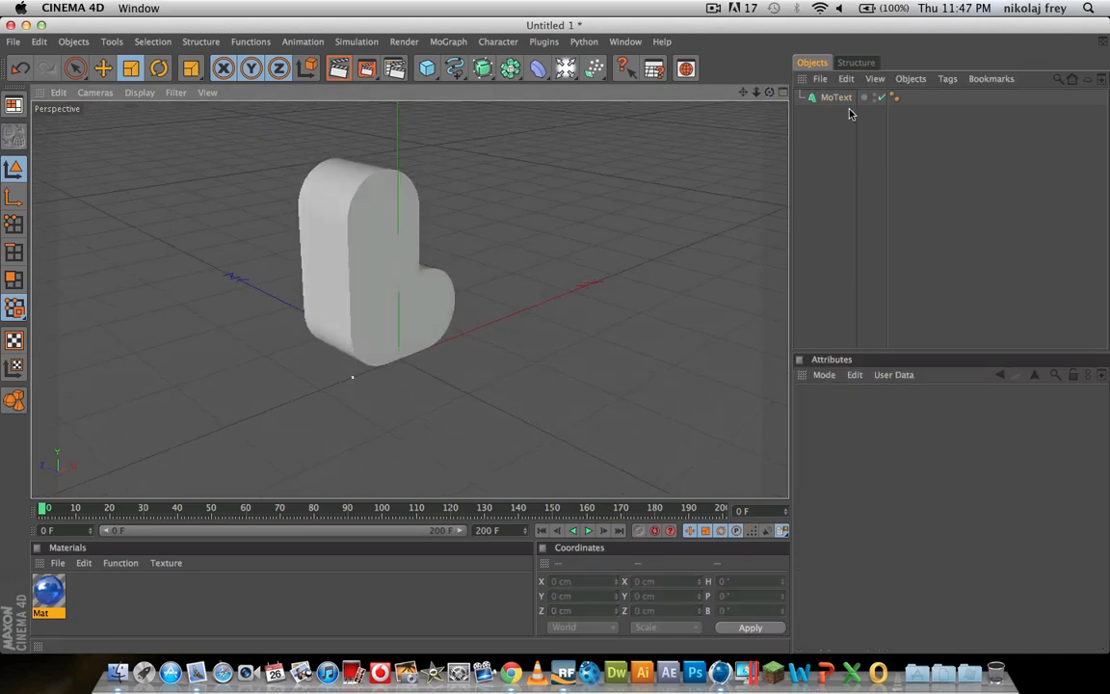
Convert the MoText L into the polygon object MoText.1 and zoom in on it.
{"action": "left_click", "coordinate": [836, 97]}
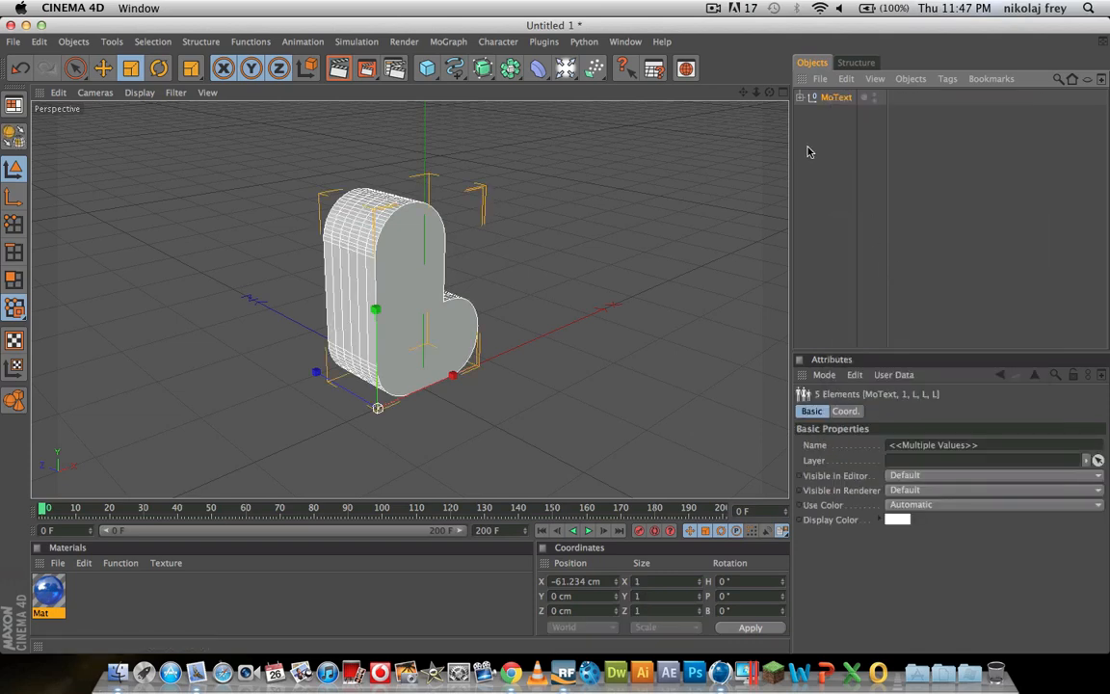
{"action": "right_click", "coordinate": [834, 96]}
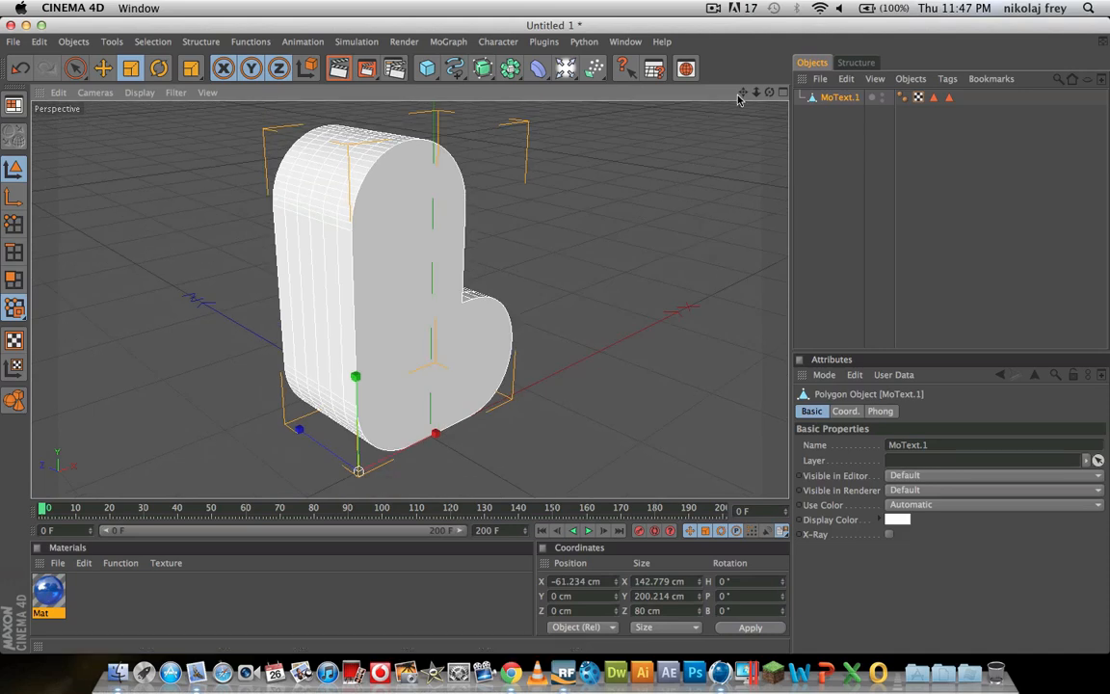
{"action": "left_click", "coordinate": [783, 92]}
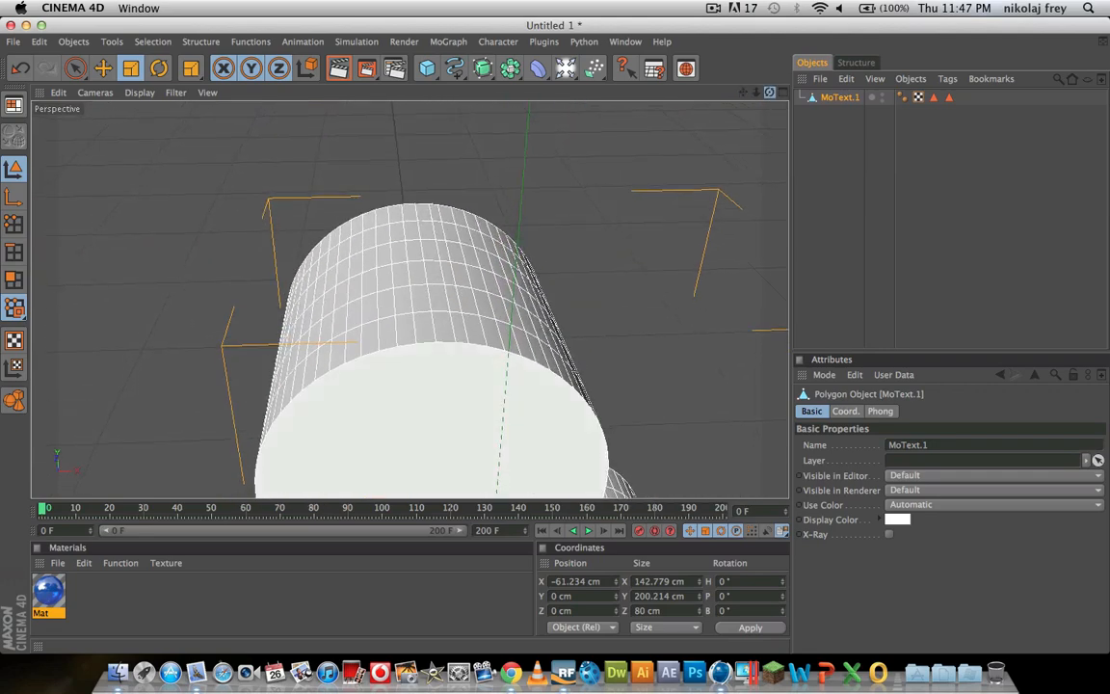
In Polygons mode, paint-select a block of polygons across the L's rounded top.
{"action": "left_click", "coordinate": [14, 279]}
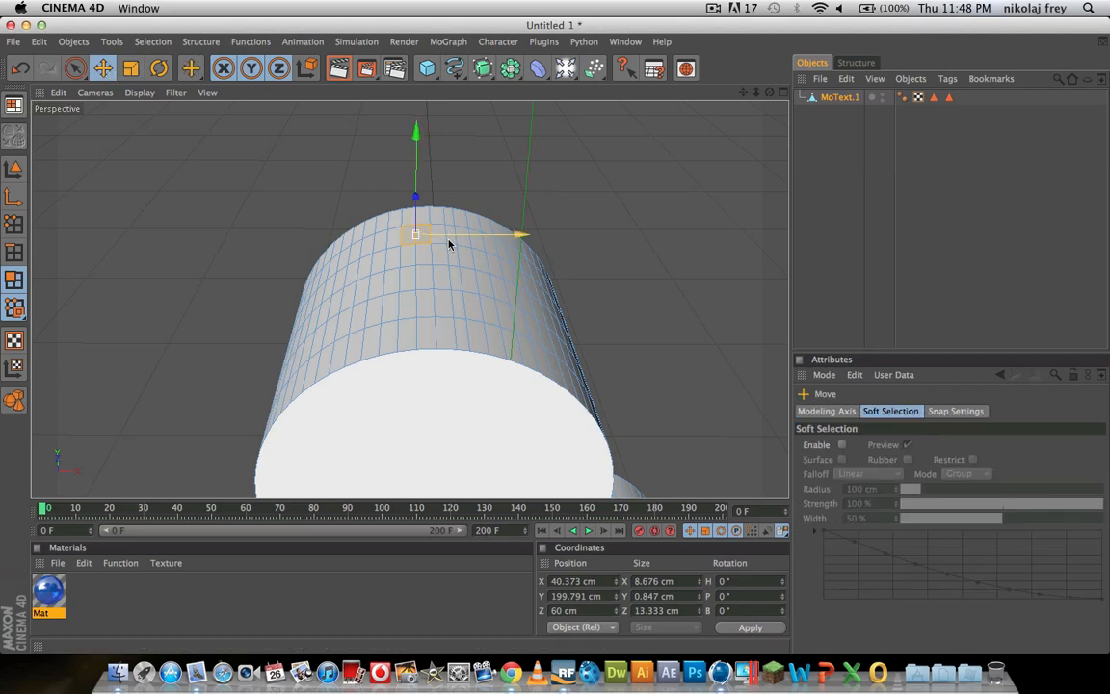
{"action": "left_click_drag", "start_coordinate": [415, 235], "coordinate": [453, 234]}
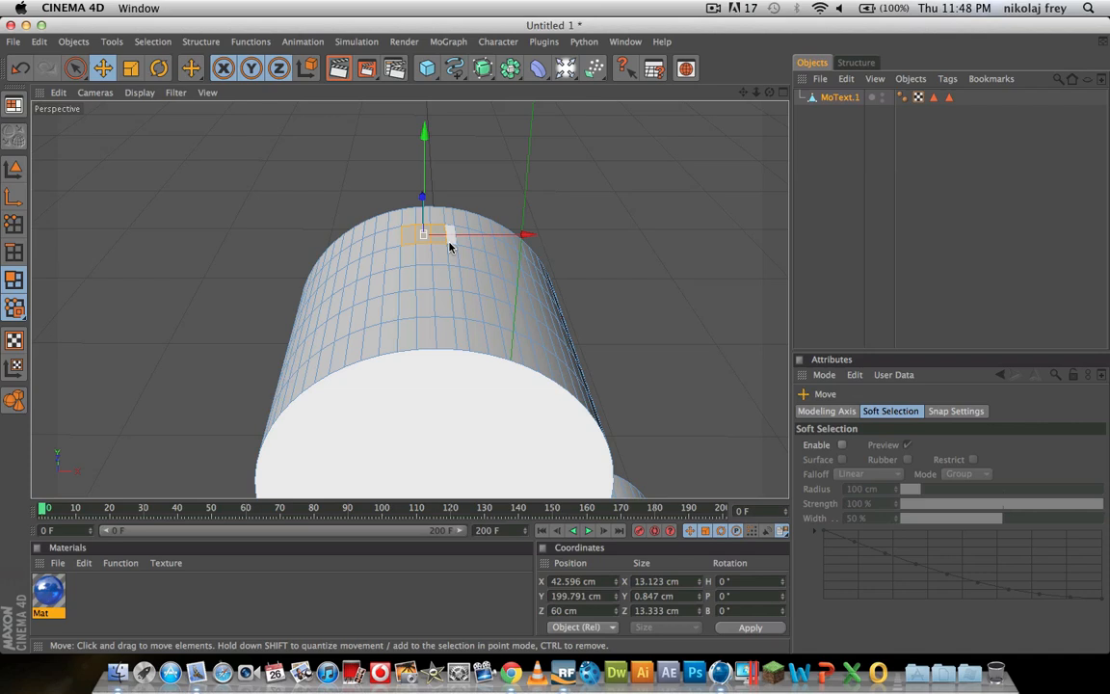
{"action": "left_click_drag", "start_coordinate": [424, 235], "coordinate": [443, 237]}
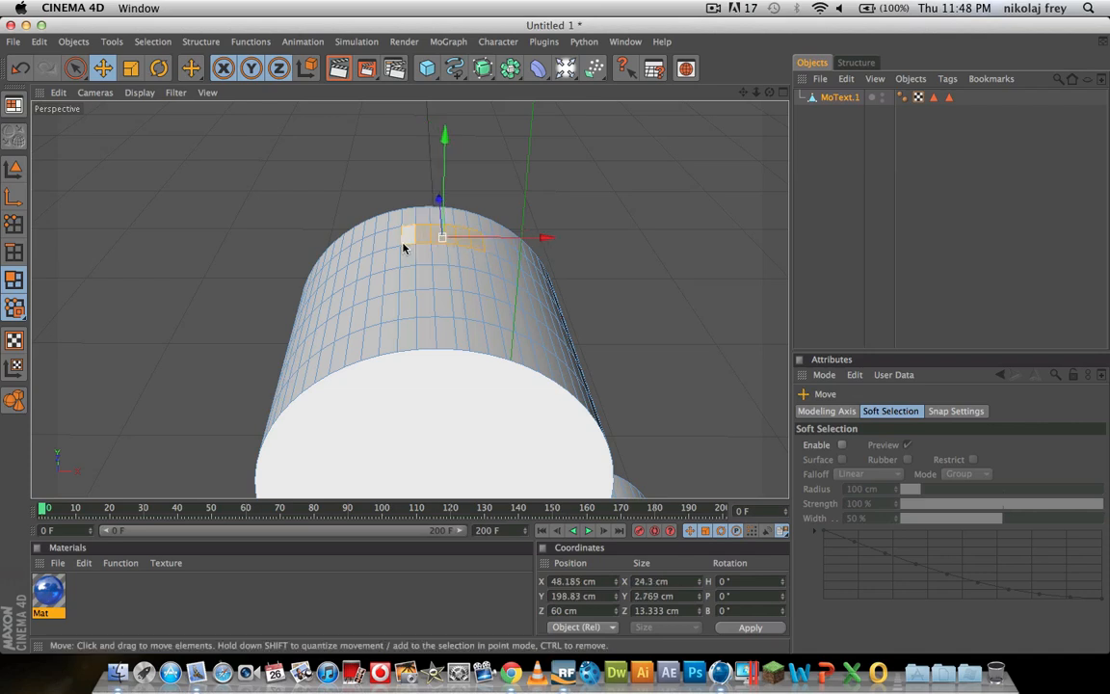
{"action": "left_click_drag", "start_coordinate": [441, 238], "coordinate": [429, 249]}
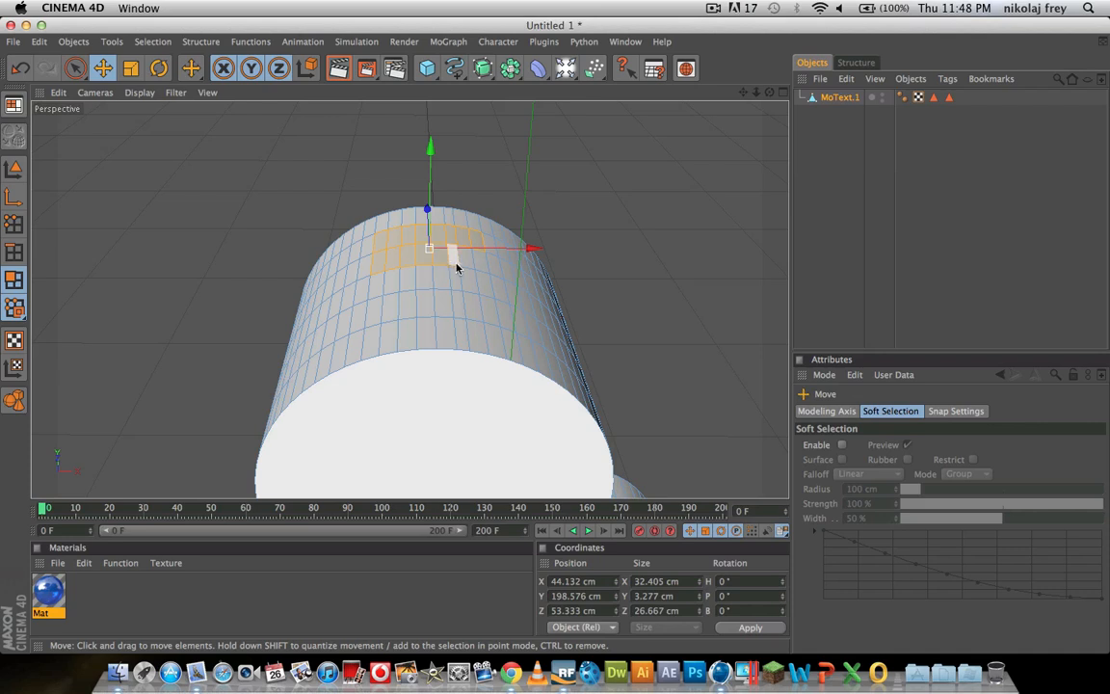
{"action": "left_click_drag", "start_coordinate": [443, 249], "coordinate": [458, 270]}
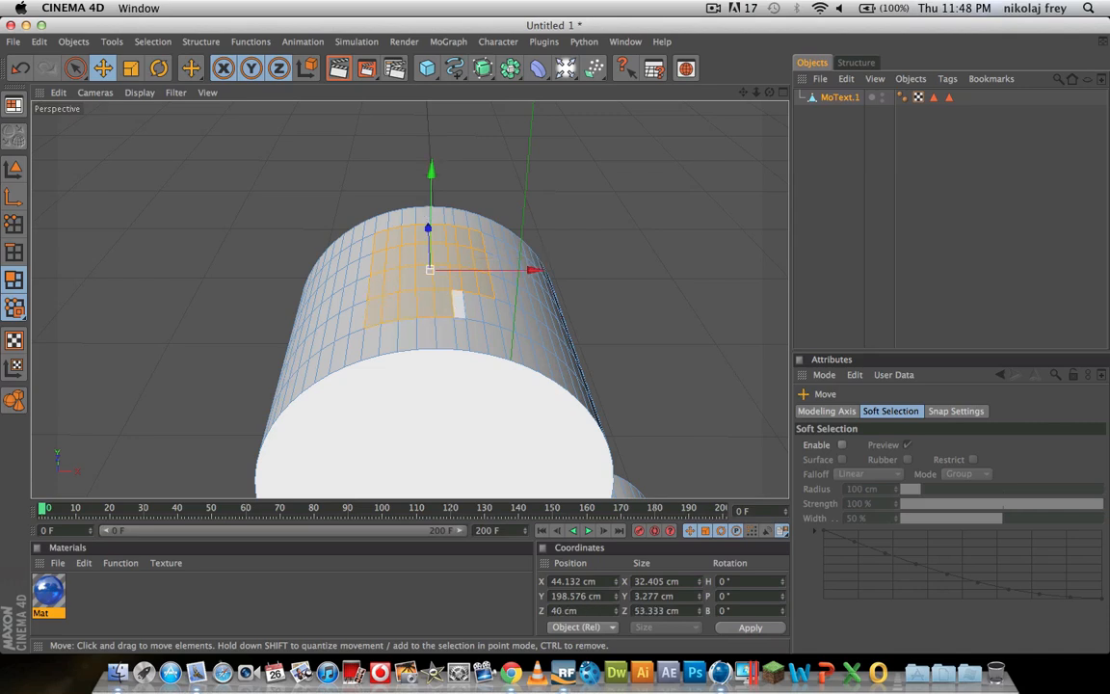
{"action": "left_click_drag", "start_coordinate": [429, 268], "coordinate": [439, 271]}
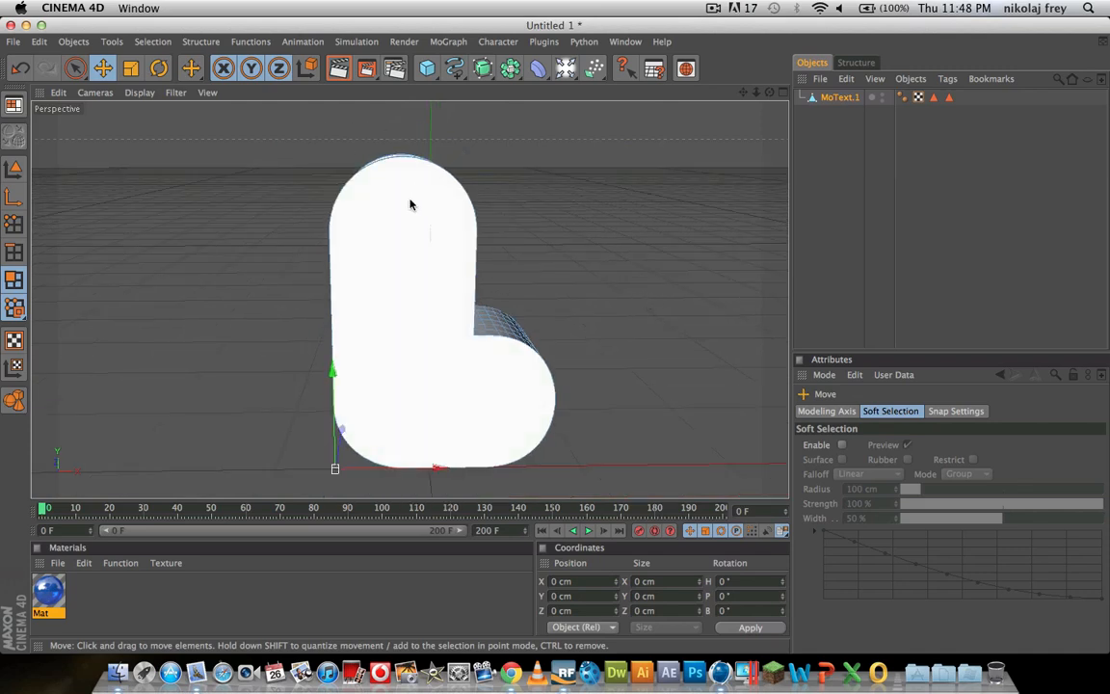
{"action": "mouse_move", "coordinate": [670, 194]}
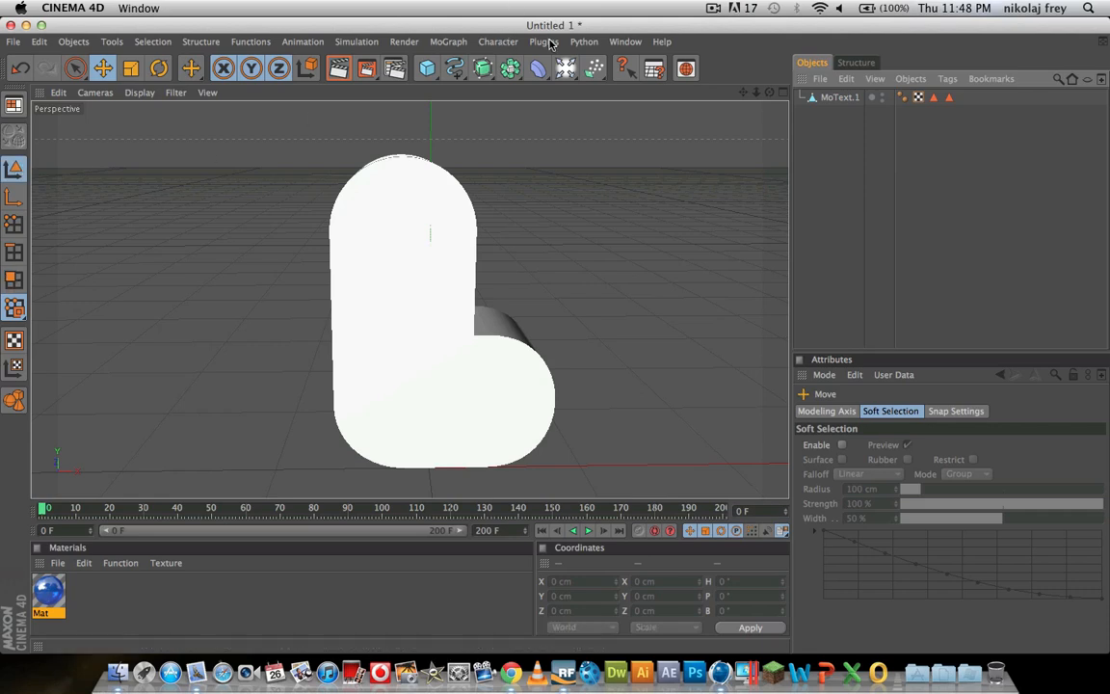
Export MoText.1 via the RealFlow SD Exporter to Lfill.sd with all objects added.
{"action": "left_click", "coordinate": [840, 96]}
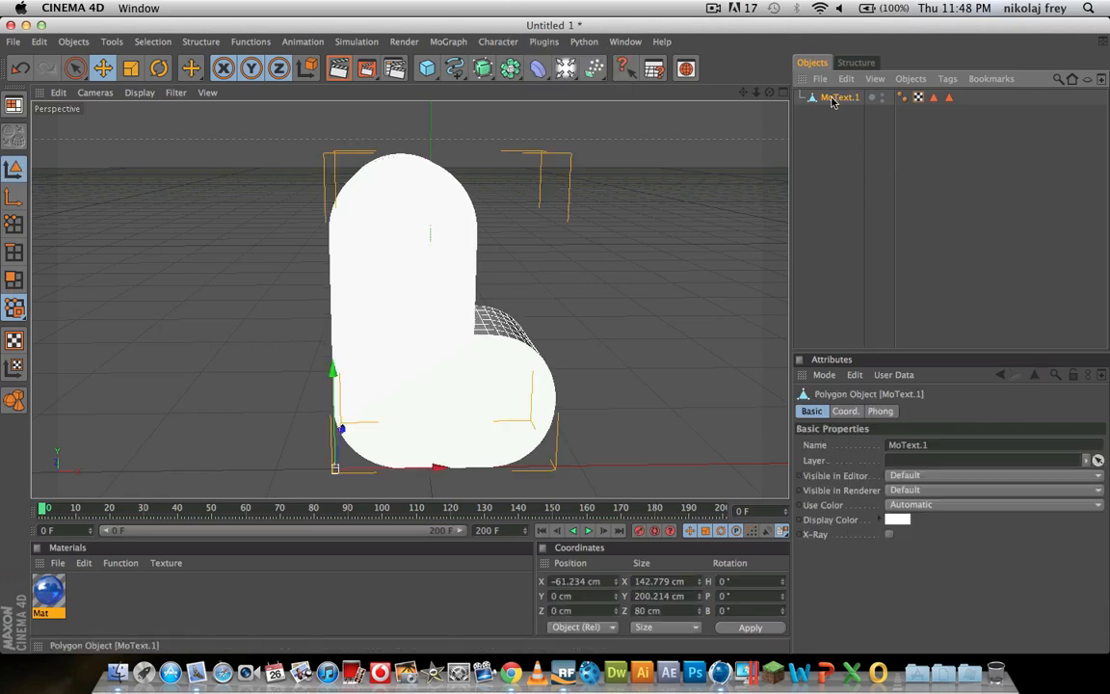
{"action": "left_click", "coordinate": [544, 41]}
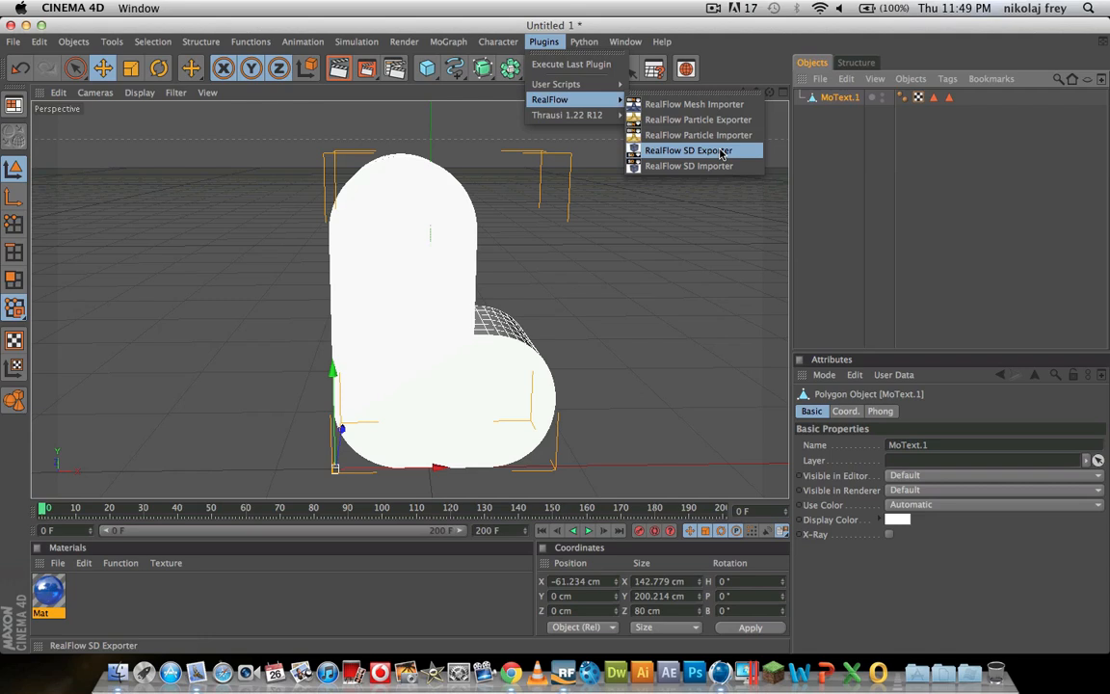
{"action": "left_click", "coordinate": [688, 150]}
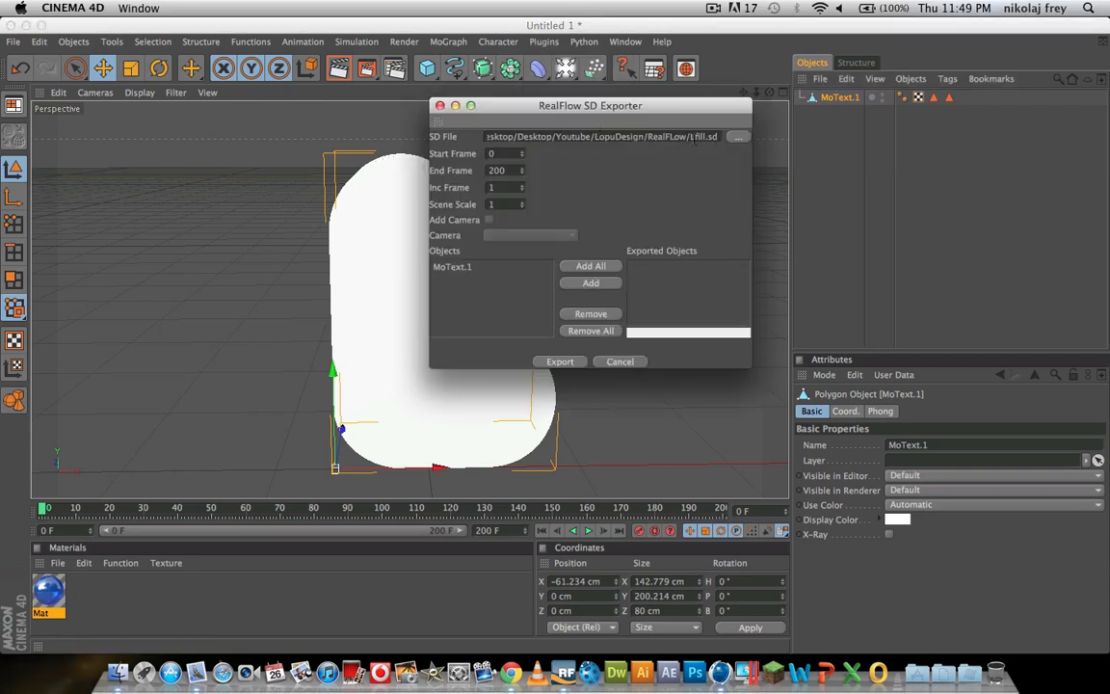
{"action": "left_click", "coordinate": [738, 136]}
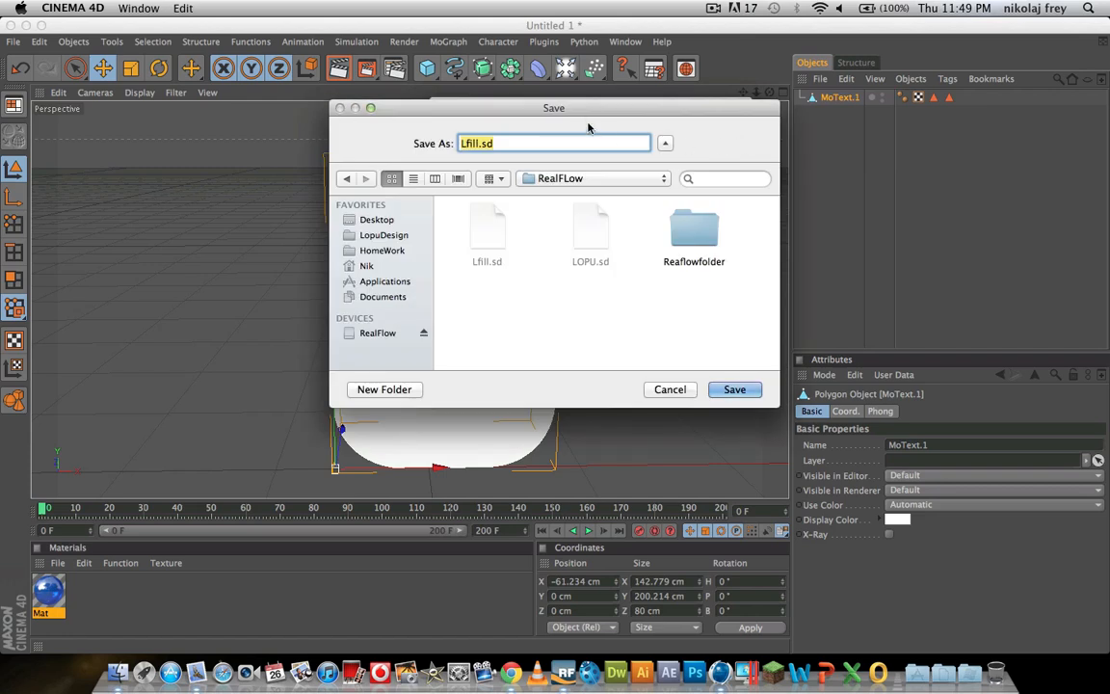
{"action": "left_click_drag", "start_coordinate": [554, 107], "coordinate": [525, 91]}
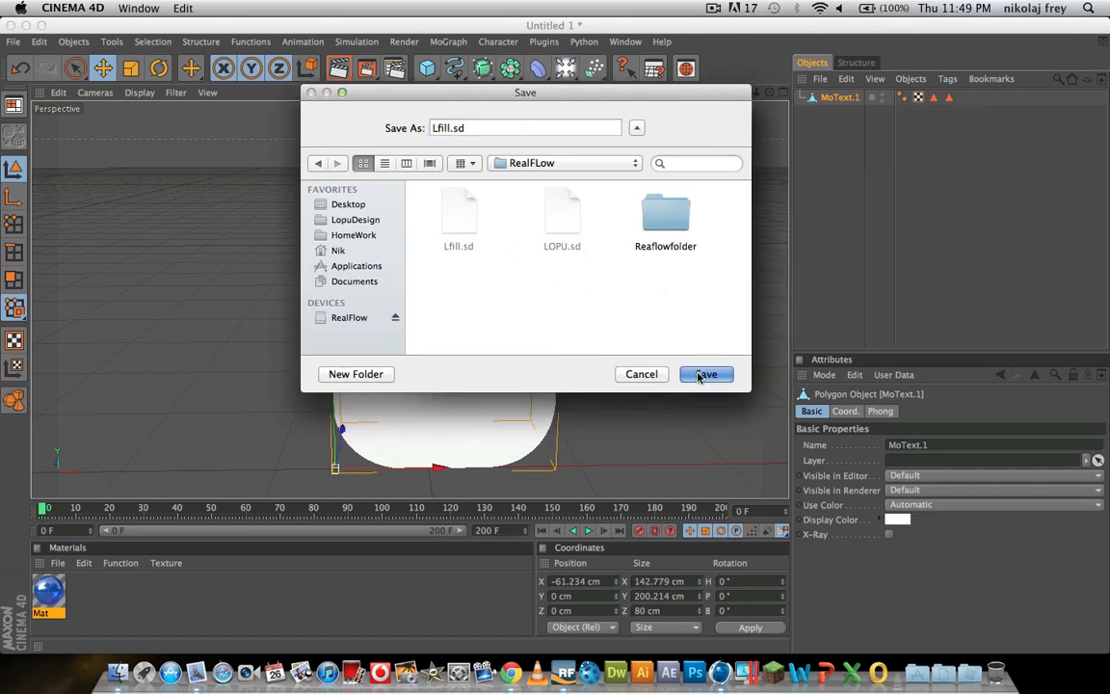
{"action": "left_click", "coordinate": [706, 374]}
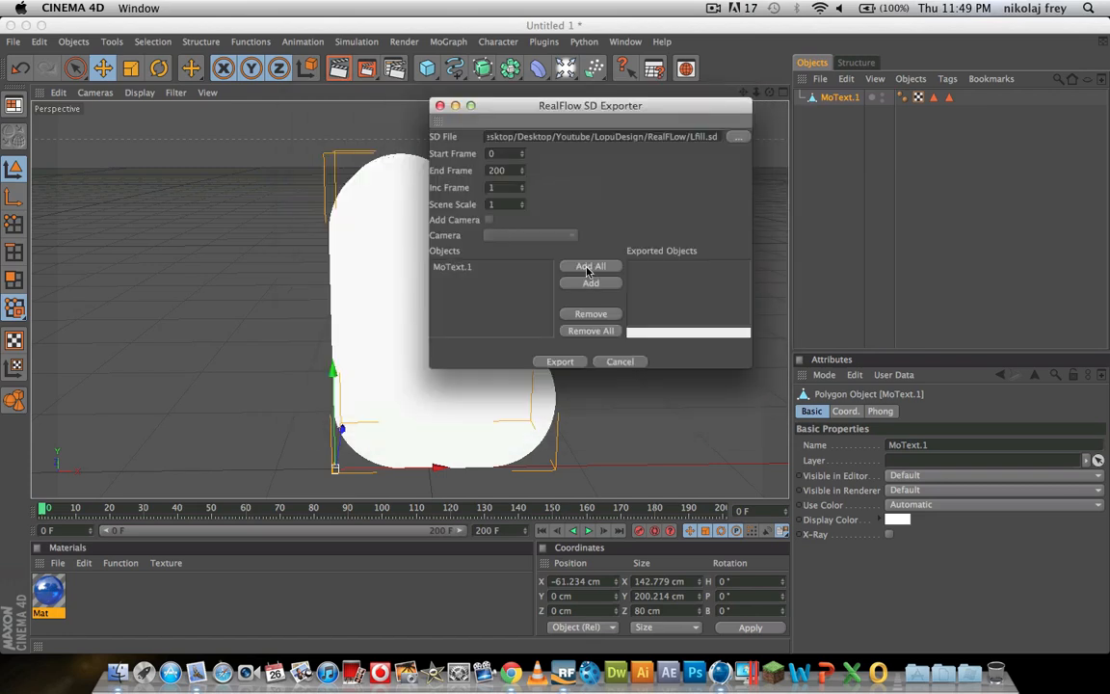
{"action": "left_click", "coordinate": [591, 266]}
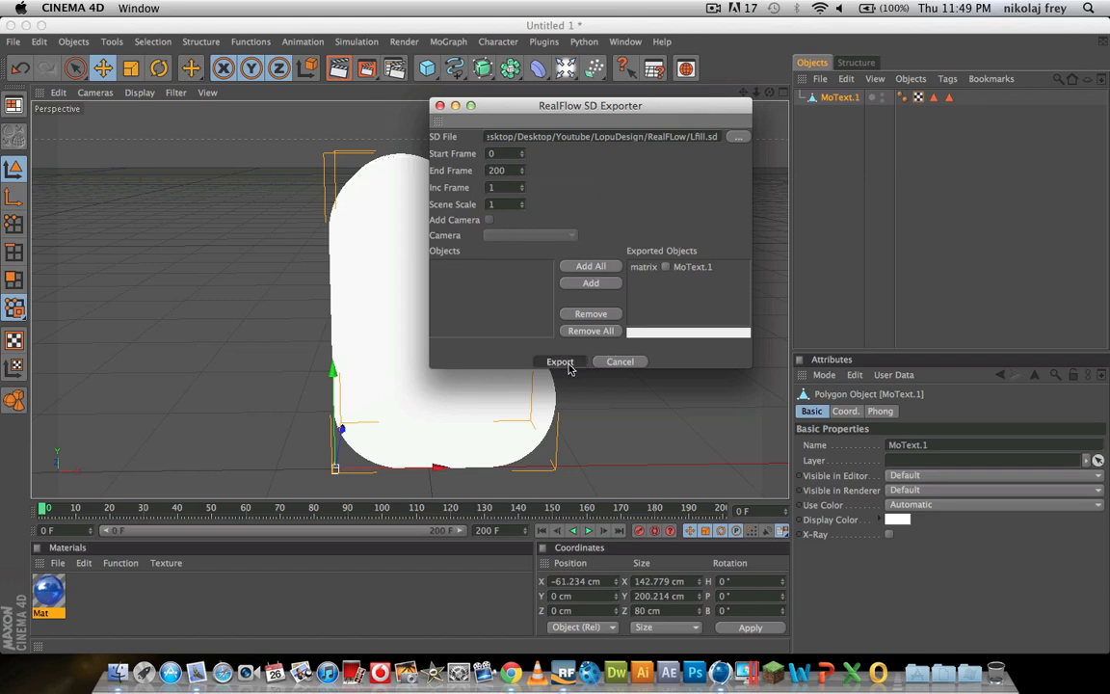
{"action": "left_click", "coordinate": [560, 361]}
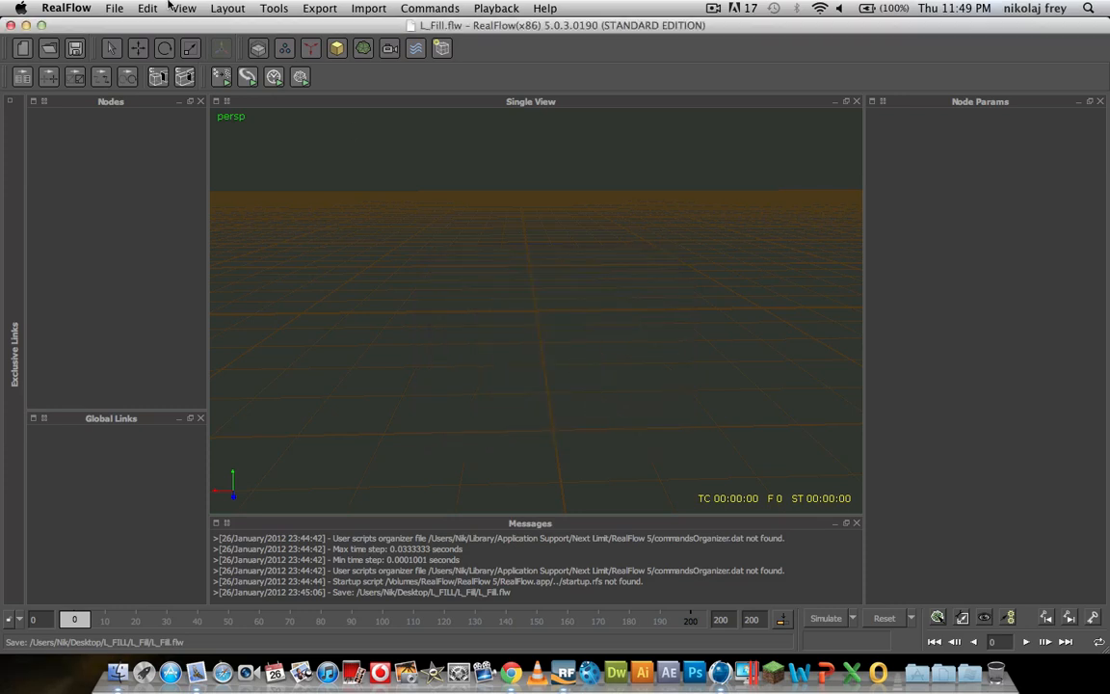
Open RealFlow's preferences and confirm the settings.
{"action": "left_click", "coordinate": [66, 7]}
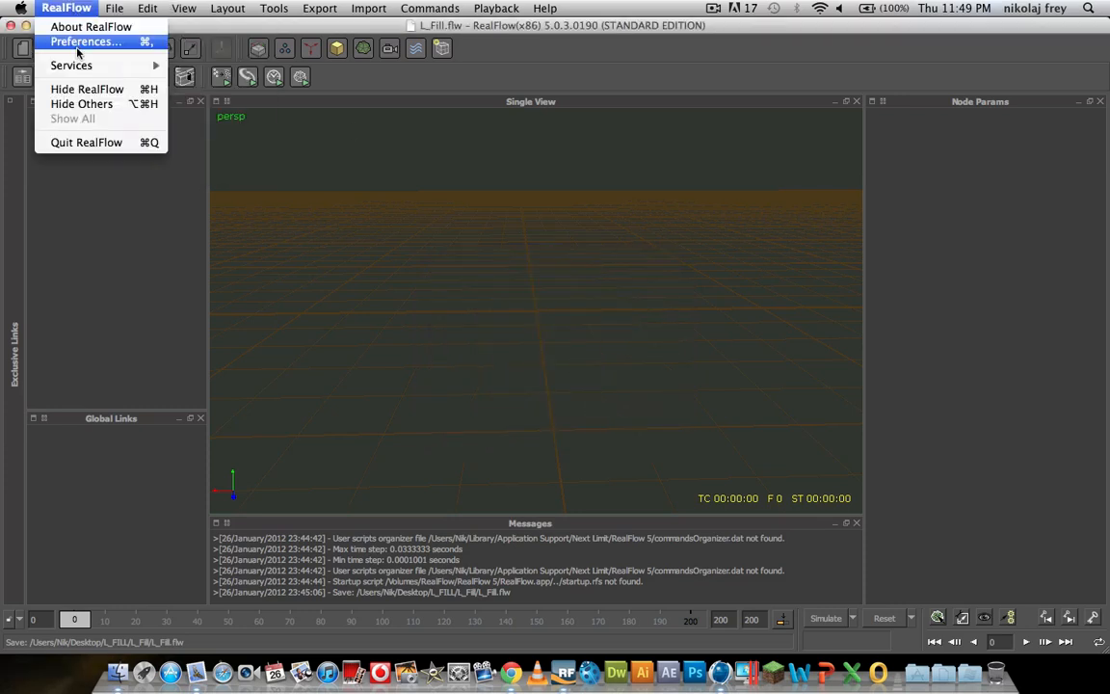
{"action": "left_click", "coordinate": [85, 42]}
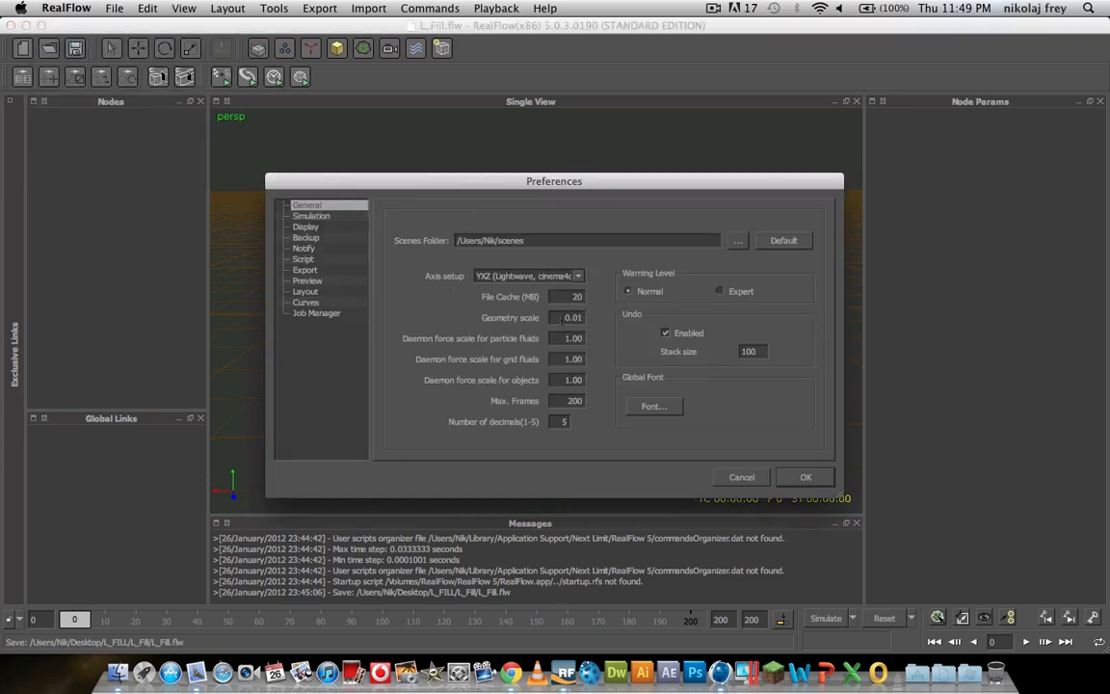
{"action": "left_click", "coordinate": [805, 476]}
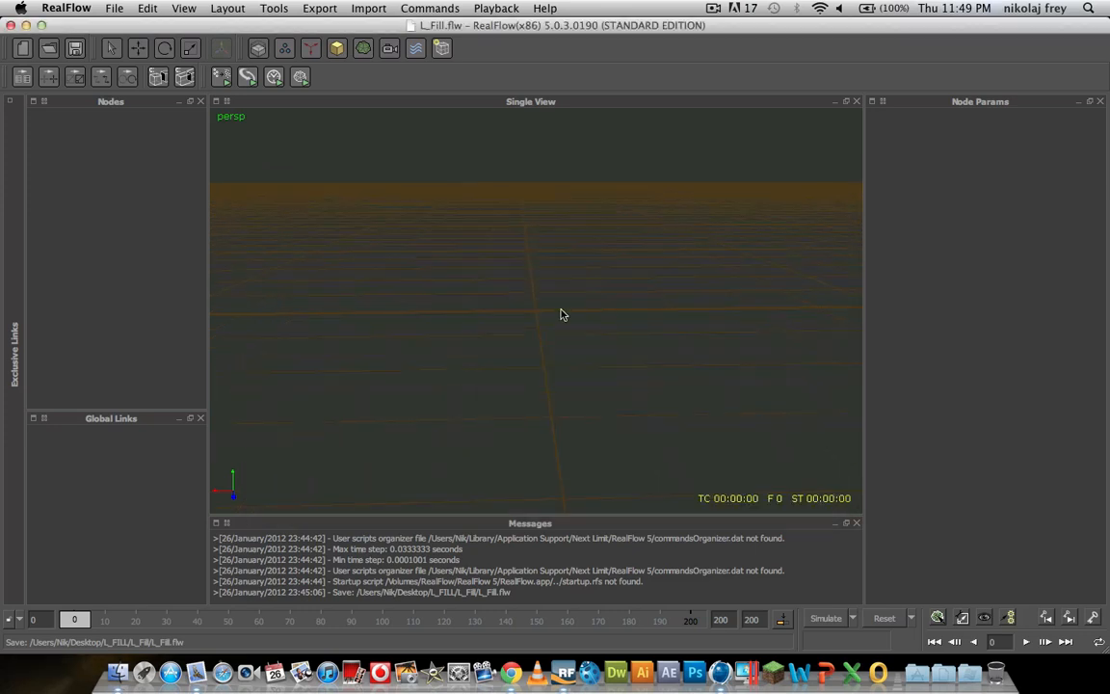
Import the L-shaped mesh file into the scene as an object.
{"action": "left_click", "coordinate": [368, 8]}
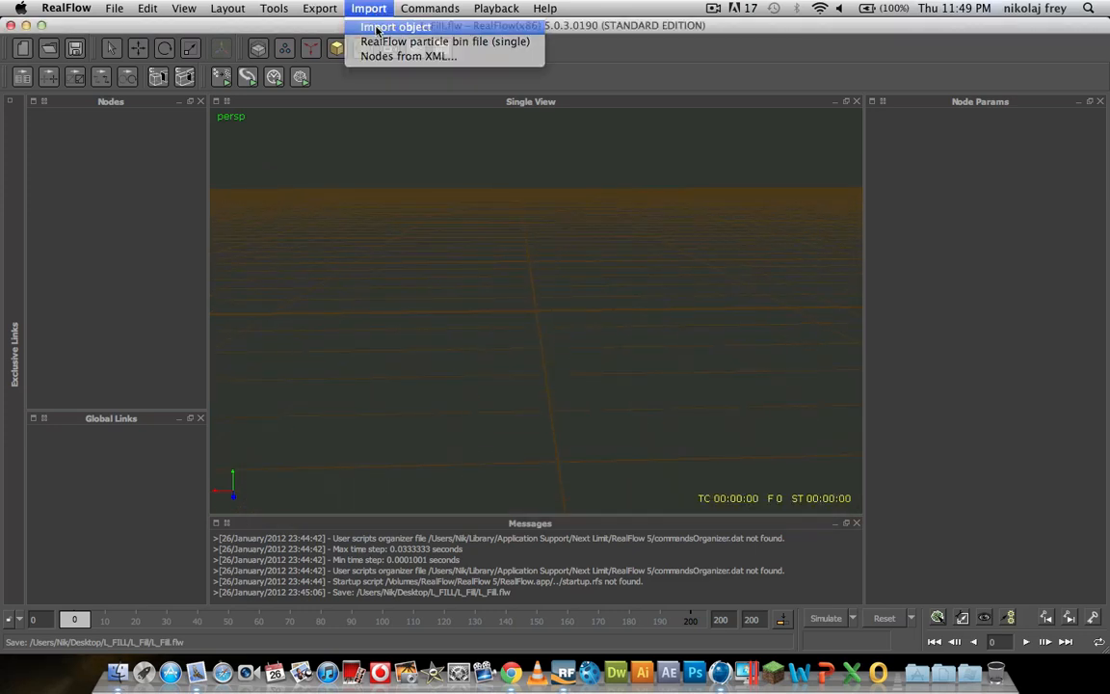
{"action": "left_click", "coordinate": [395, 26]}
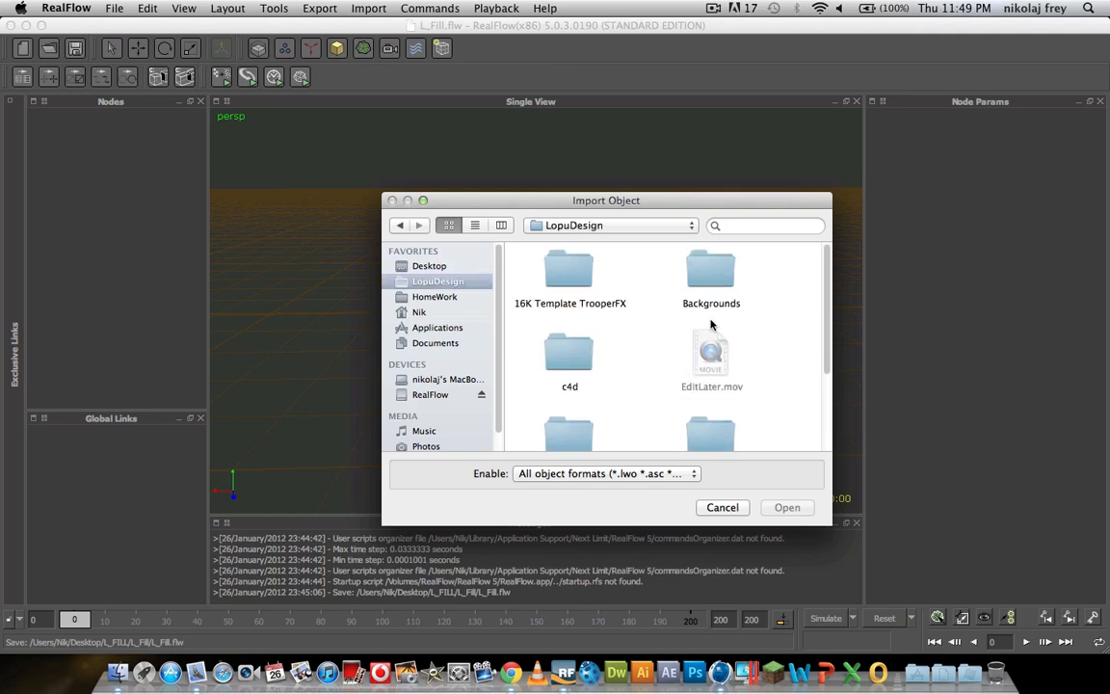
{"action": "left_click", "coordinate": [430, 394]}
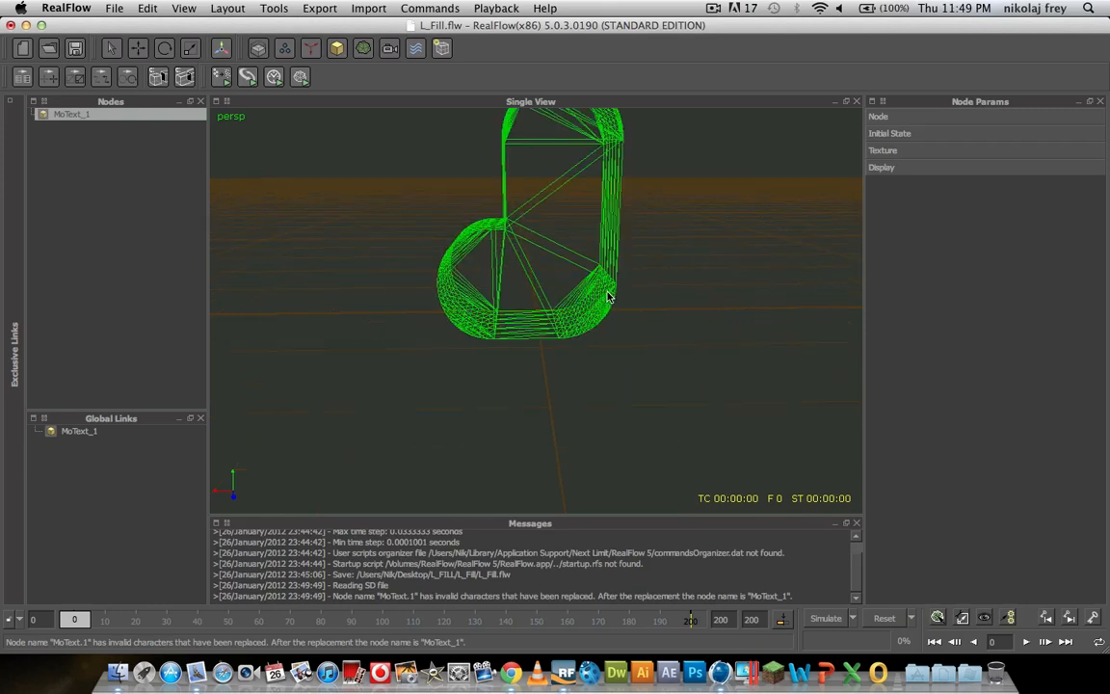
Orbit around the MoText_1 mesh and inspect its node settings.
{"action": "left_click_drag", "start_coordinate": [607, 295], "coordinate": [737, 252]}
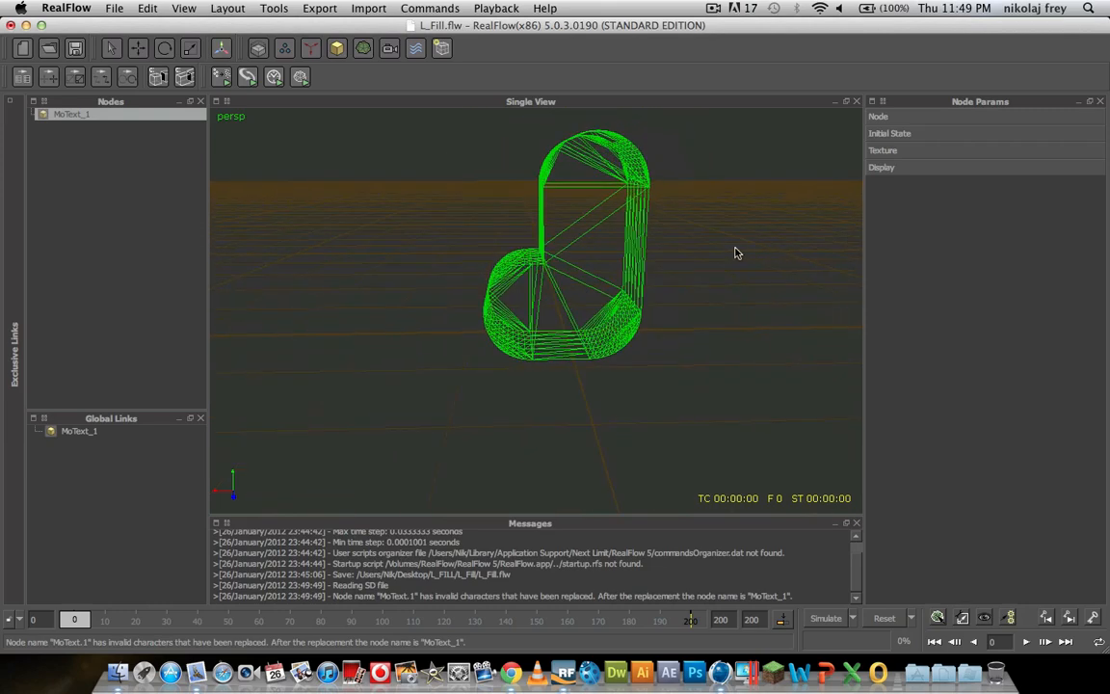
{"action": "left_click_drag", "start_coordinate": [737, 253], "coordinate": [1020, 253]}
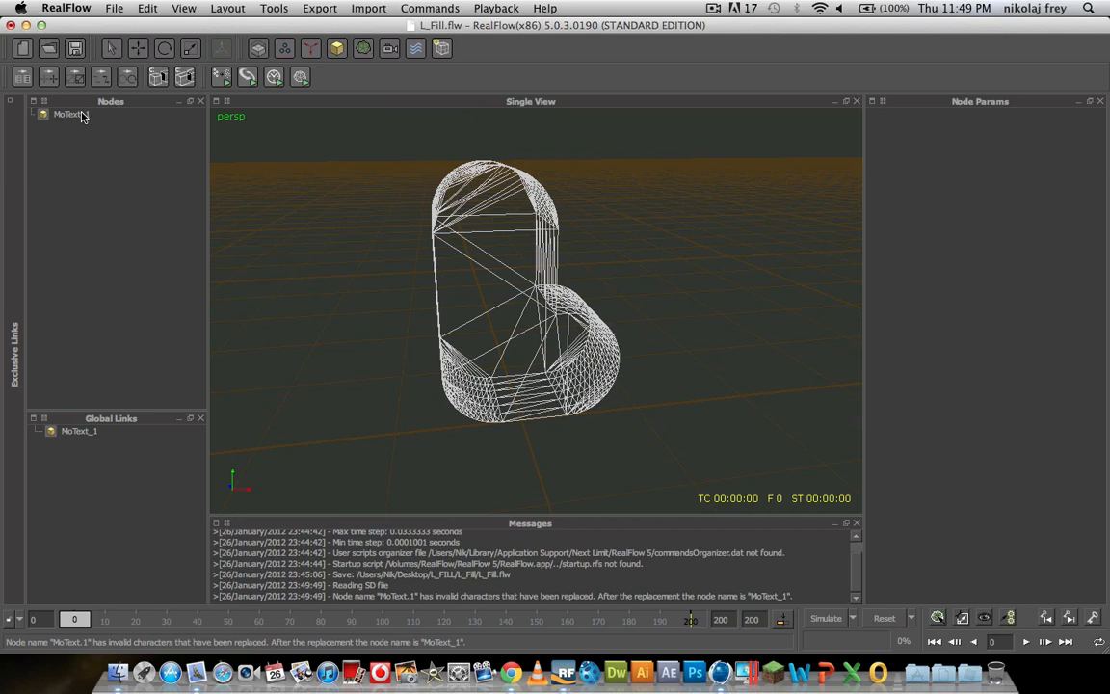
{"action": "left_click", "coordinate": [70, 114]}
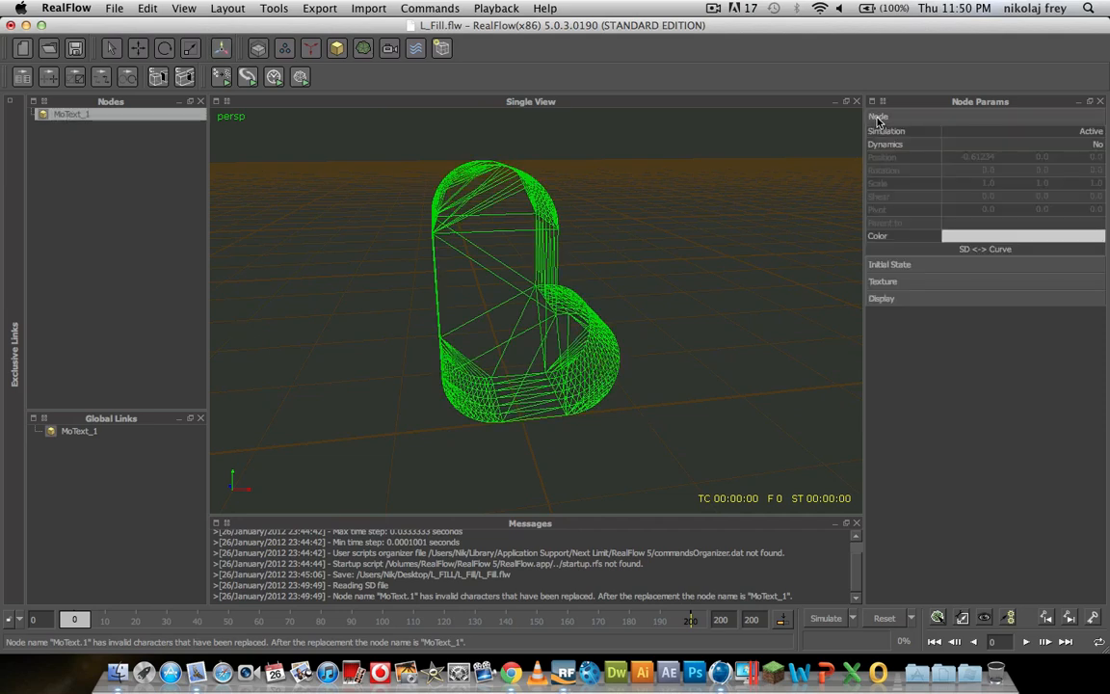
{"action": "left_click", "coordinate": [878, 116]}
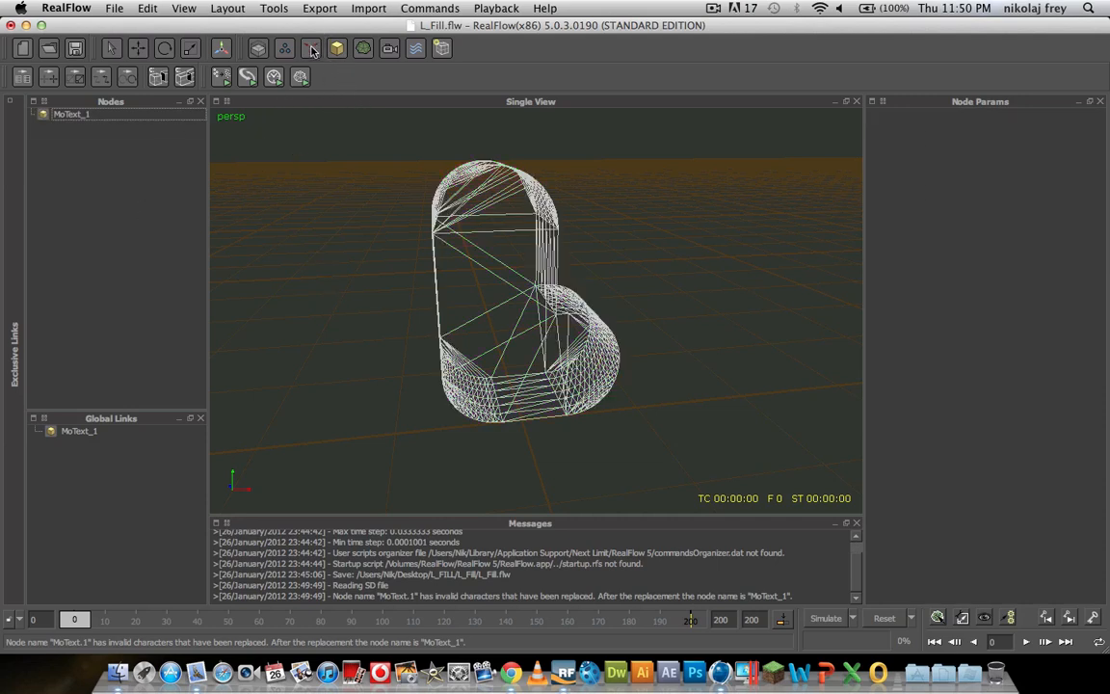
Add a Gravity daemon and a Square liquid emitter to the scene.
{"action": "left_click", "coordinate": [311, 48]}
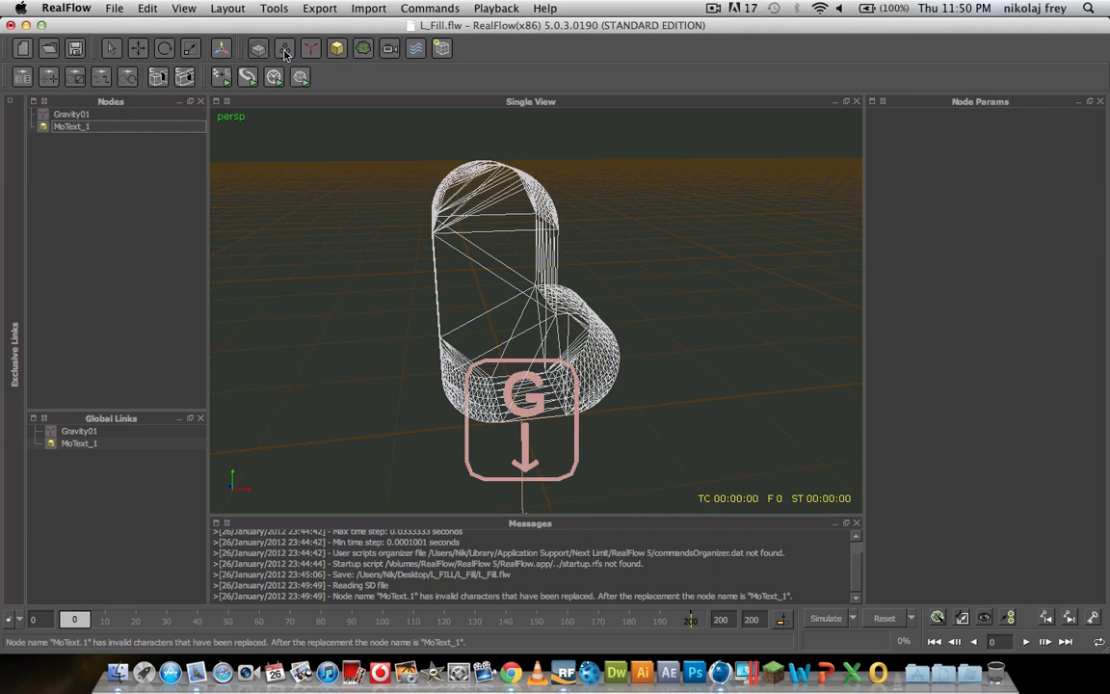
{"action": "left_click", "coordinate": [285, 48]}
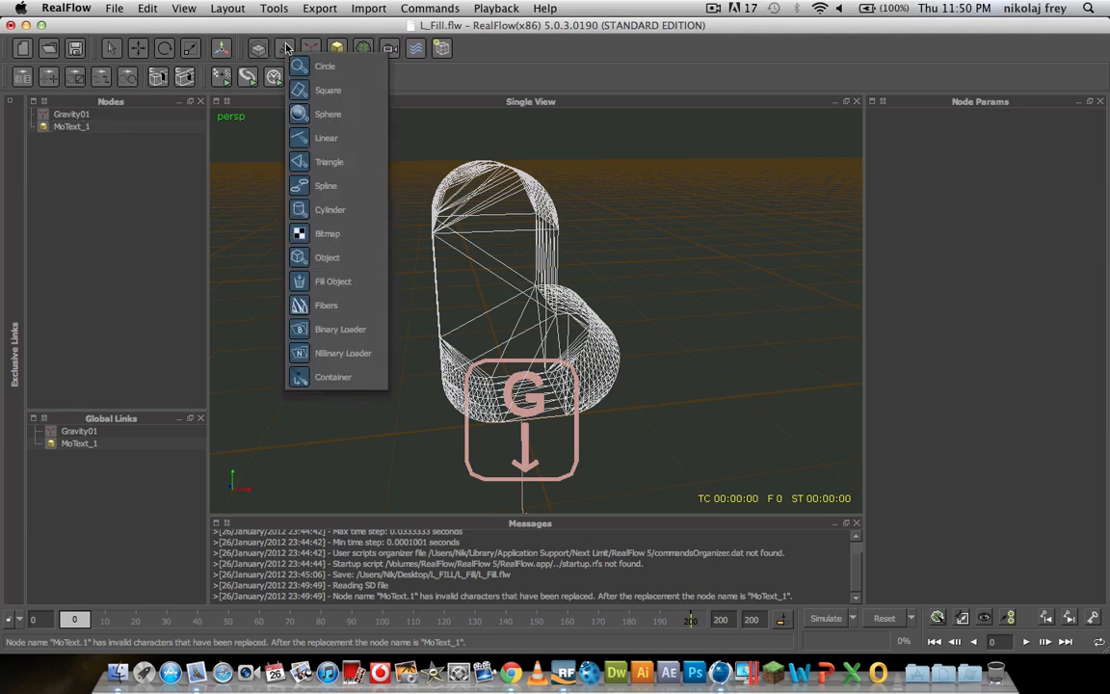
{"action": "left_click", "coordinate": [327, 90]}
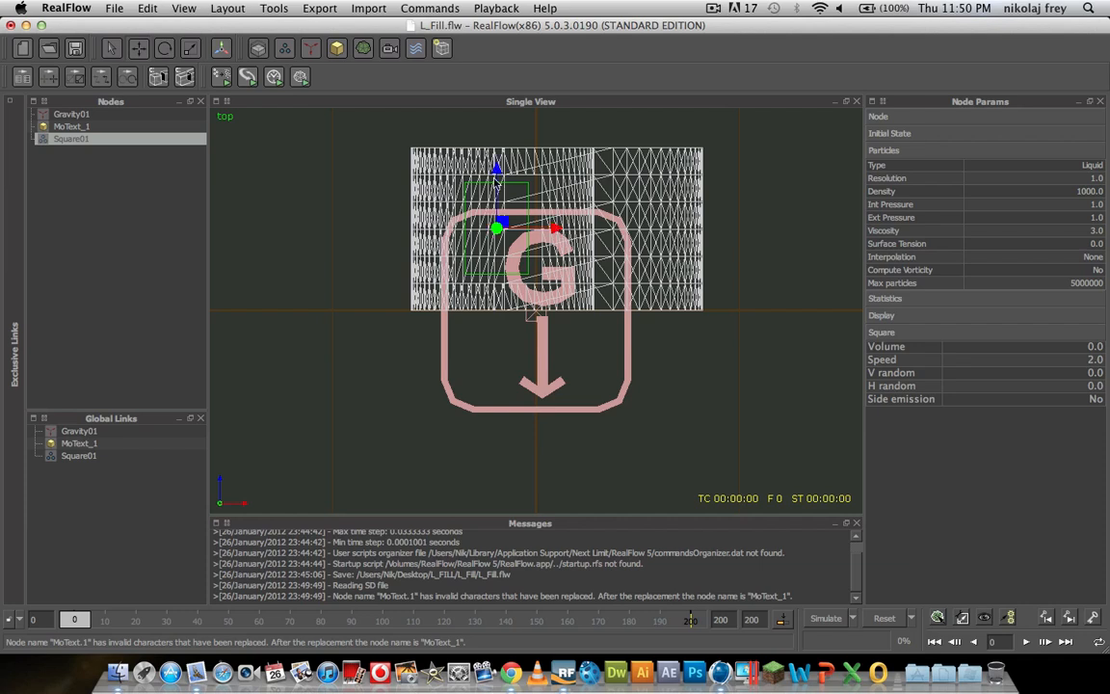
{"action": "mouse_move", "coordinate": [526, 185]}
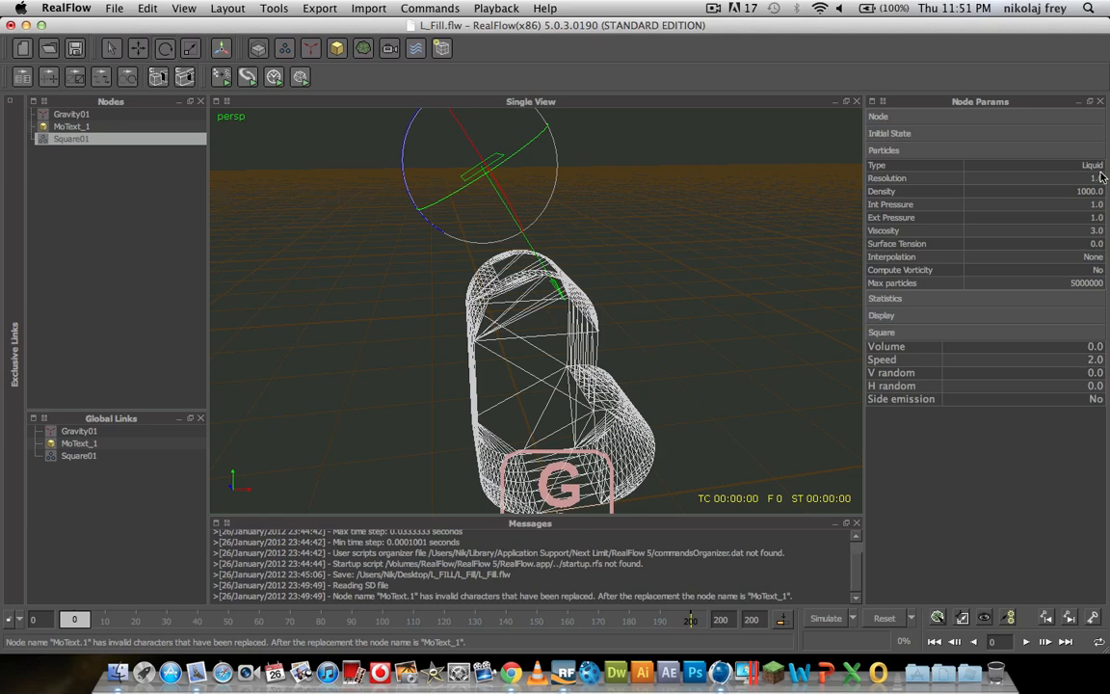
{"action": "mouse_move", "coordinate": [1093, 181]}
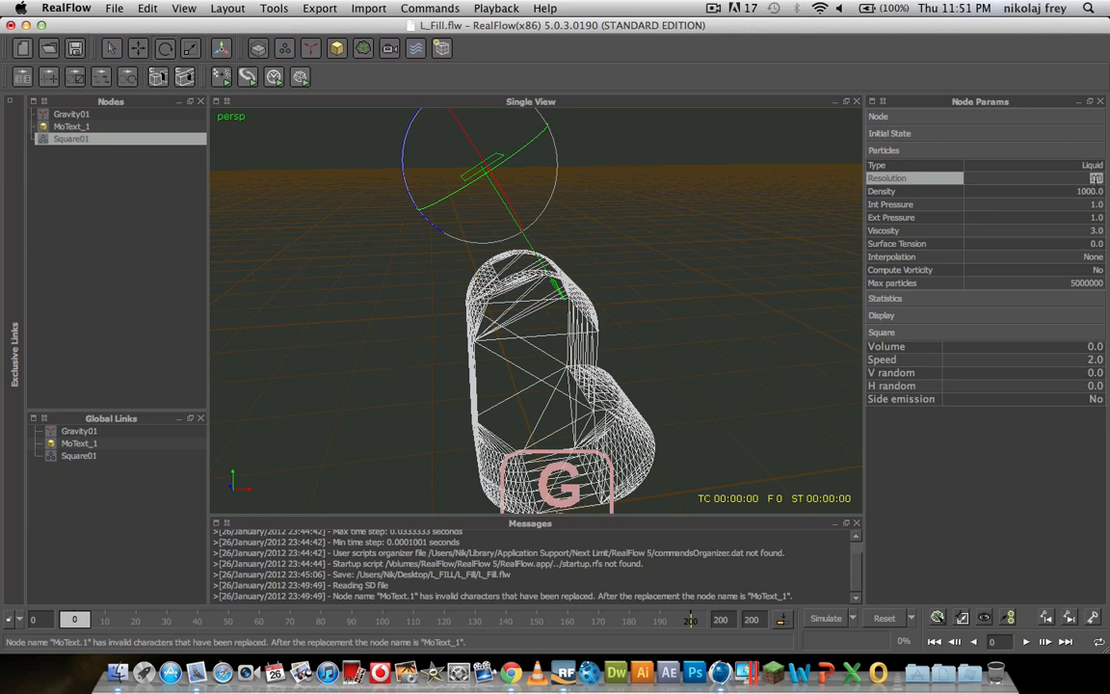
Enter Square01 resolution 4.0, then edit its internal pressure and viscosity values.
{"action": "type", "text": "4.0"}
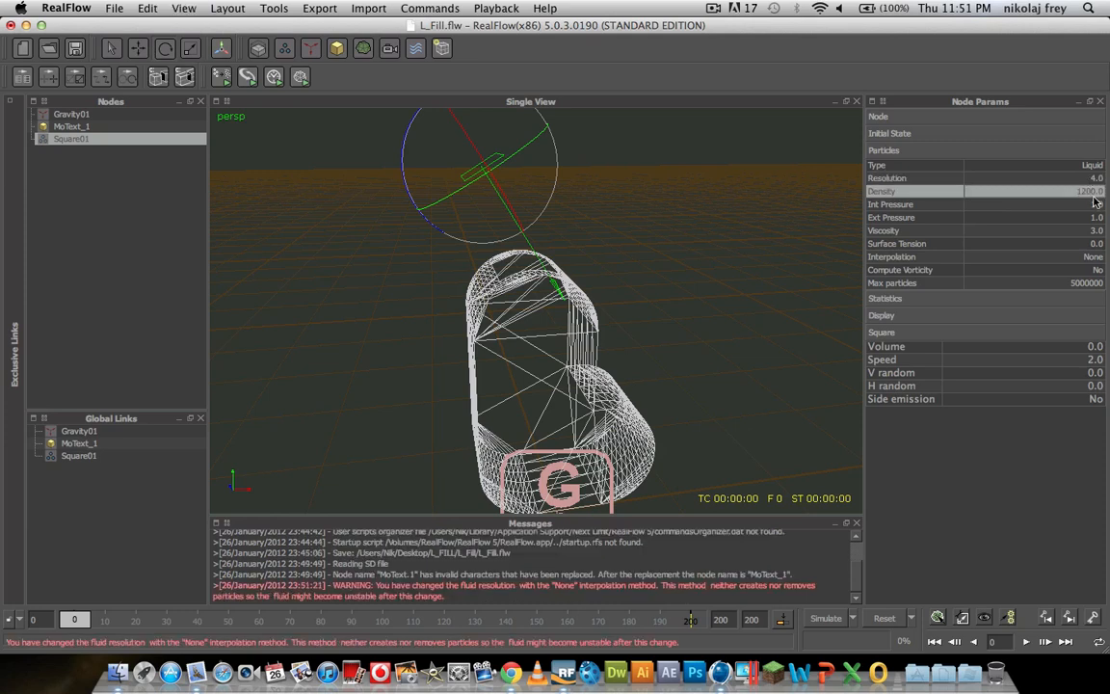
{"action": "left_click", "coordinate": [1031, 204]}
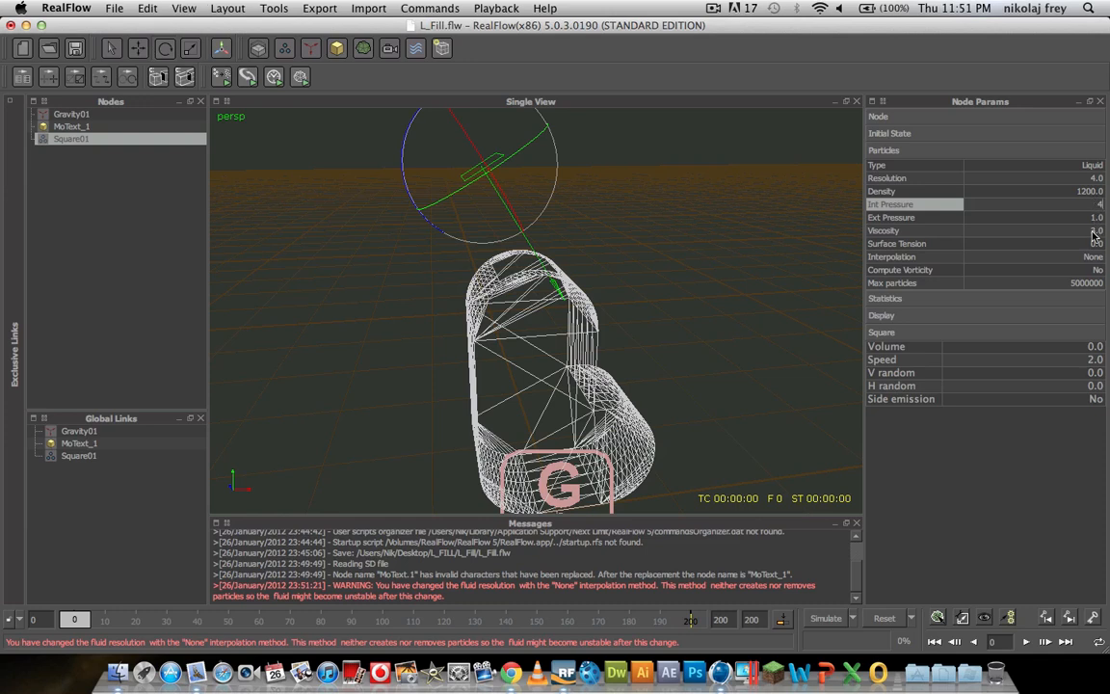
{"action": "left_click", "coordinate": [914, 231]}
{"action": "type", "text": "2.85"}
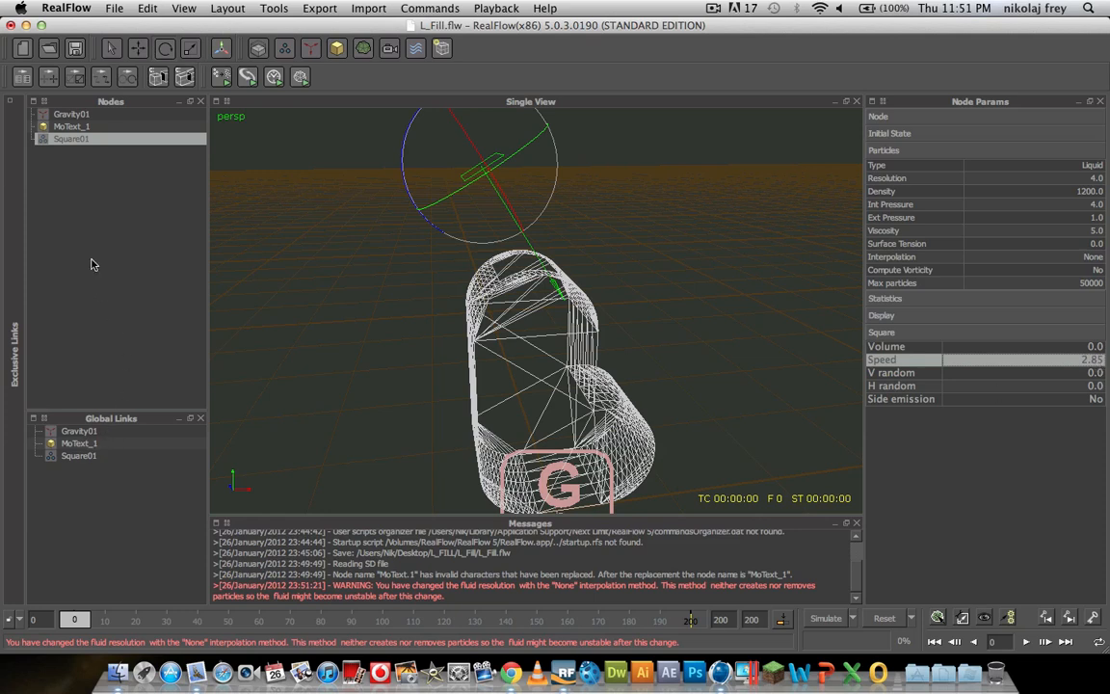
{"action": "mouse_move", "coordinate": [78, 186]}
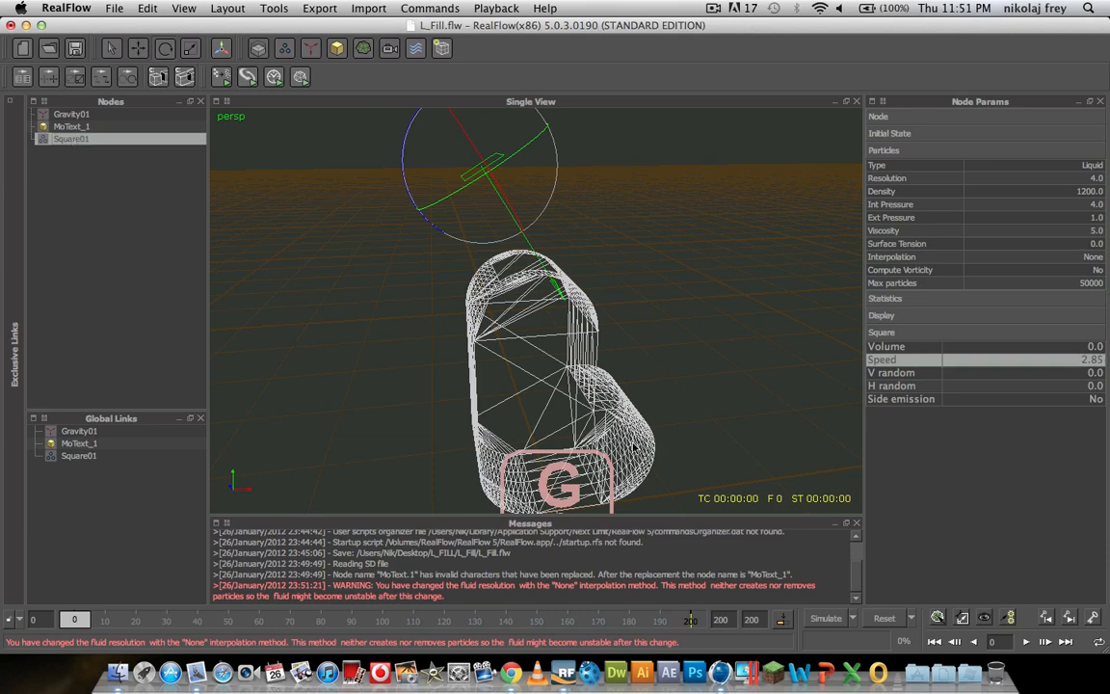
Run the liquid simulation to about frame 175, then stop it.
{"action": "left_click", "coordinate": [825, 618]}
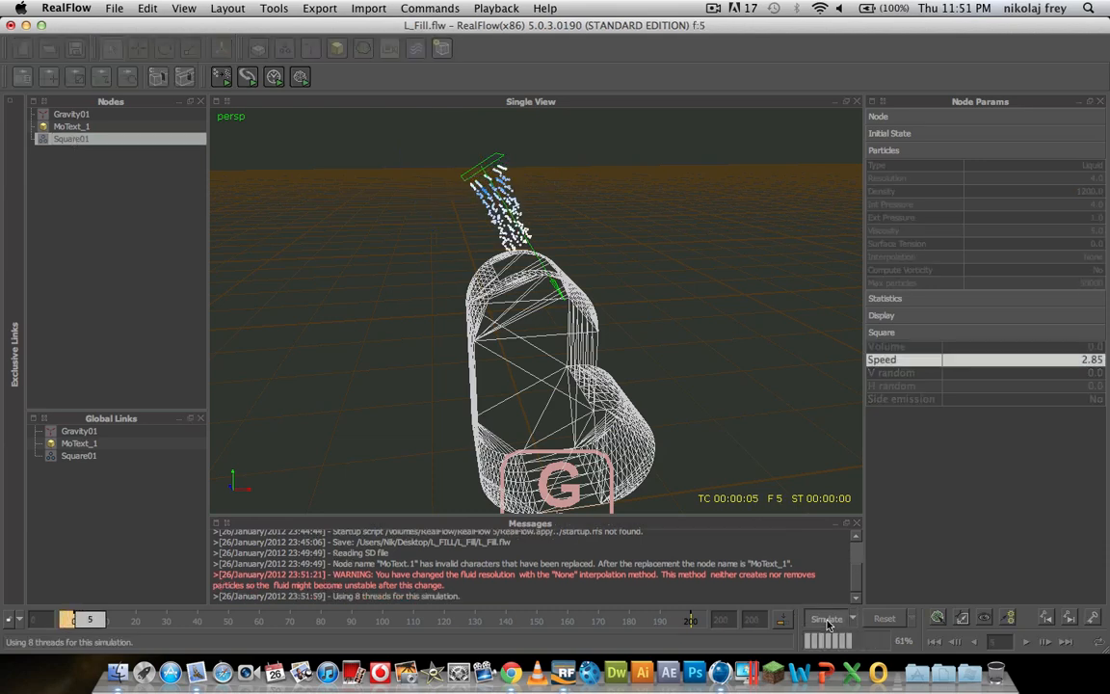
{"action": "left_click", "coordinate": [826, 618]}
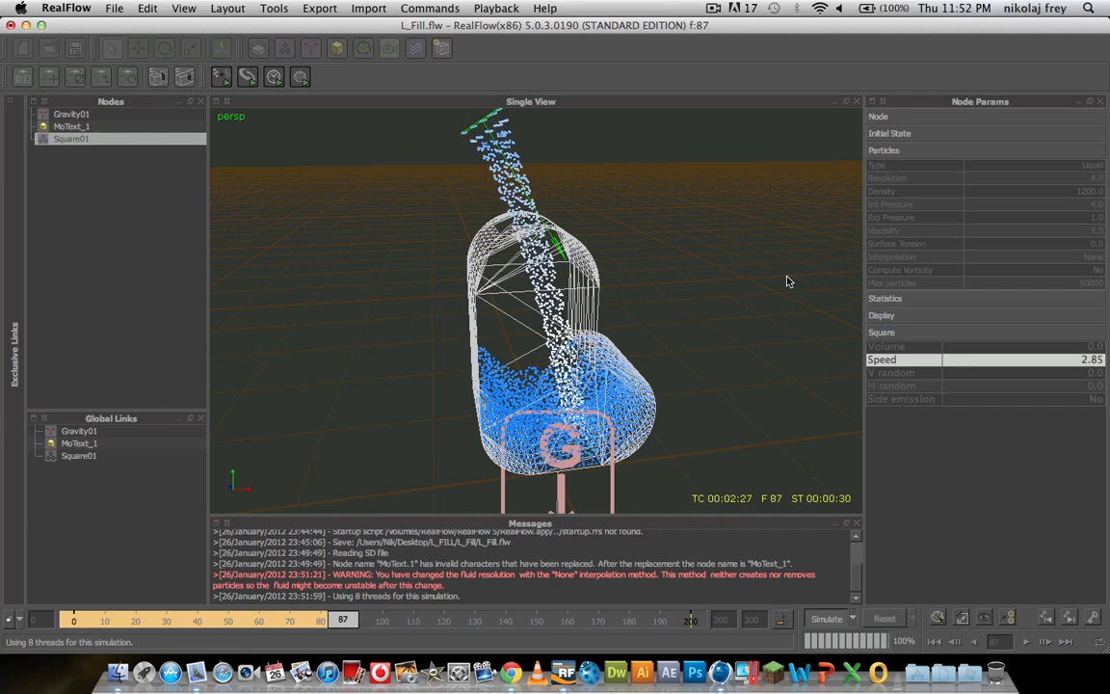
{"action": "left_click", "coordinate": [826, 618]}
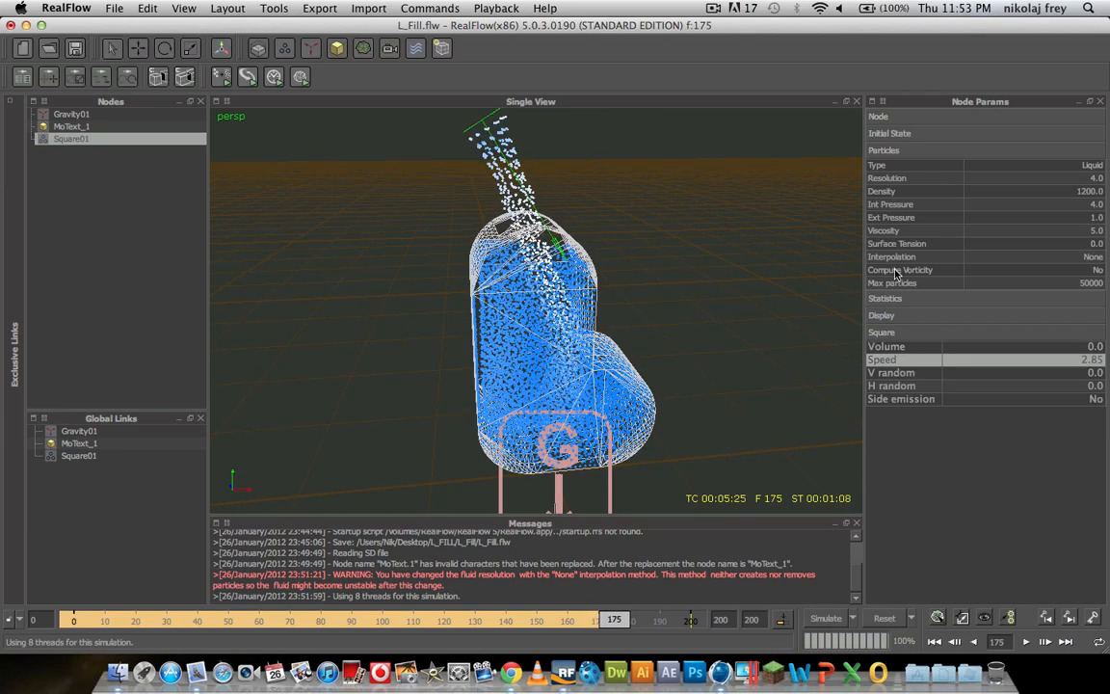
Cap Square01's Max particles at 9000 and reset the simulation to frame 0.
{"action": "left_click", "coordinate": [885, 298]}
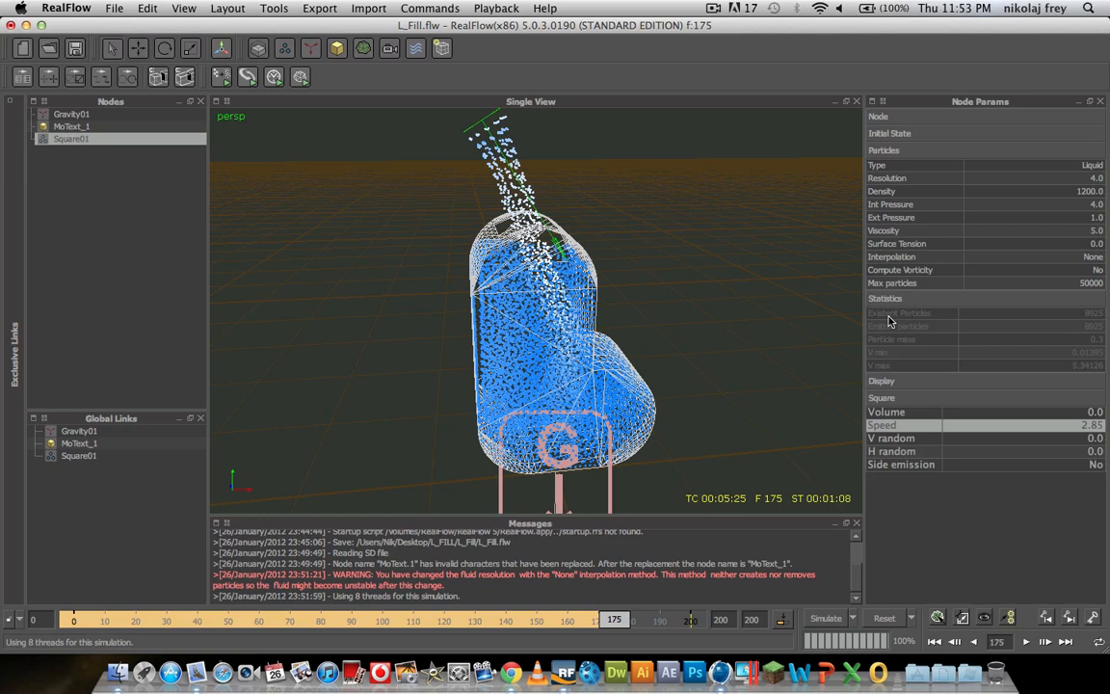
{"action": "mouse_move", "coordinate": [1101, 333]}
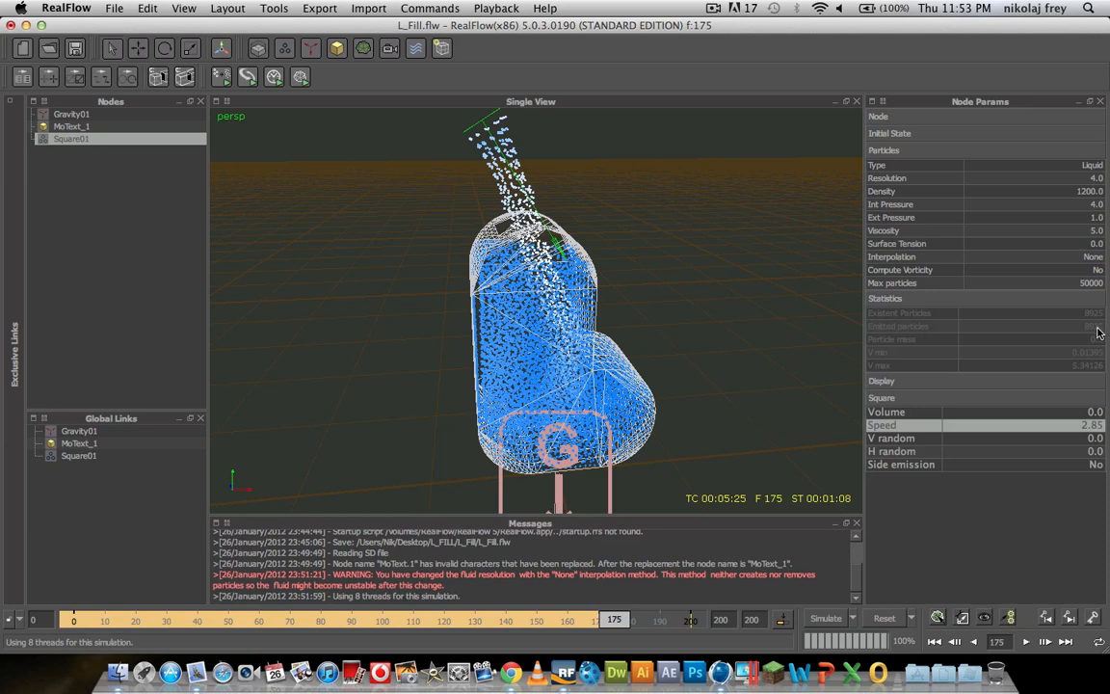
{"action": "mouse_move", "coordinate": [1084, 337]}
{"action": "type", "text": "9000"}
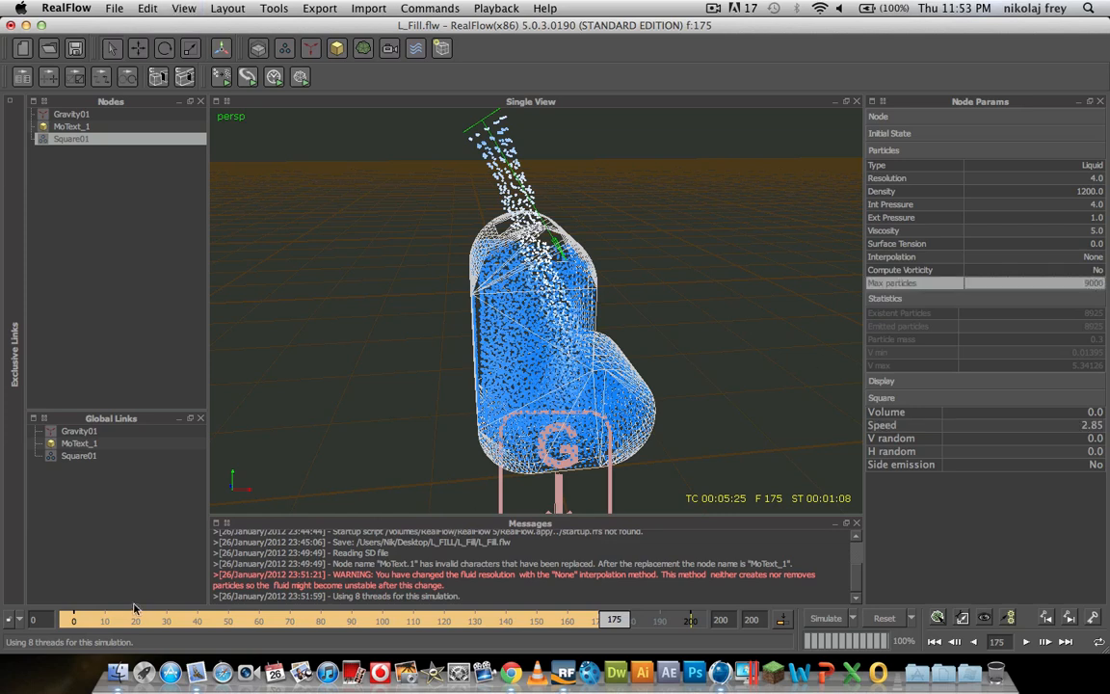
{"action": "left_click", "coordinate": [882, 618]}
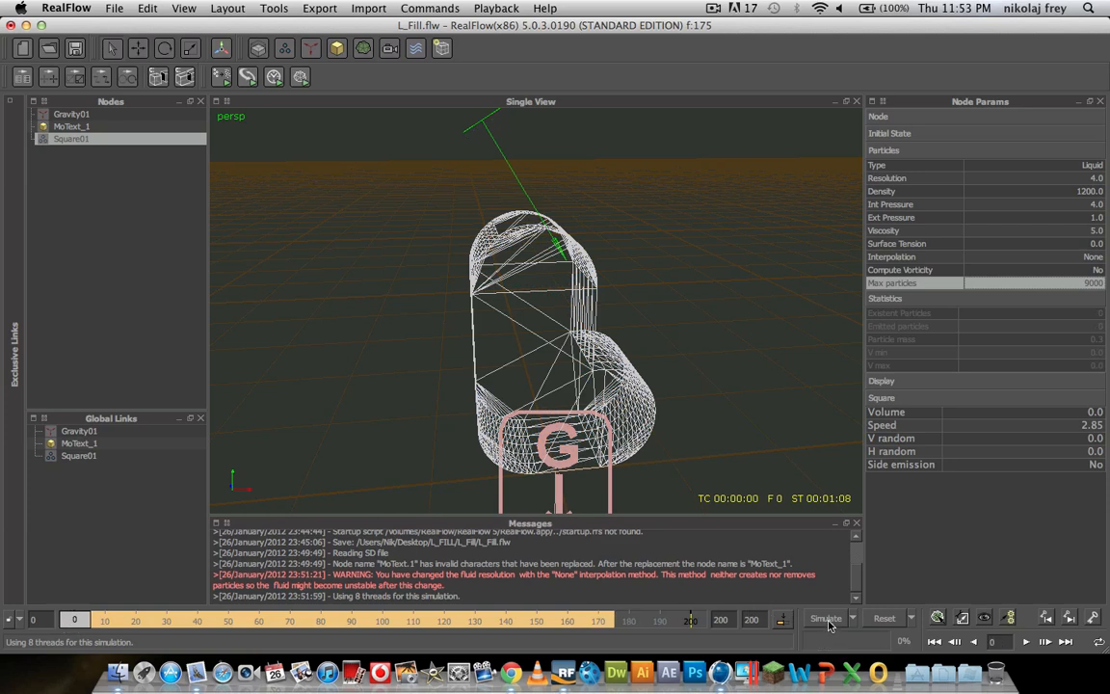
Re-simulate to frame 200 with the 9000-particle cap, overwriting the cached data.
{"action": "left_click", "coordinate": [826, 617]}
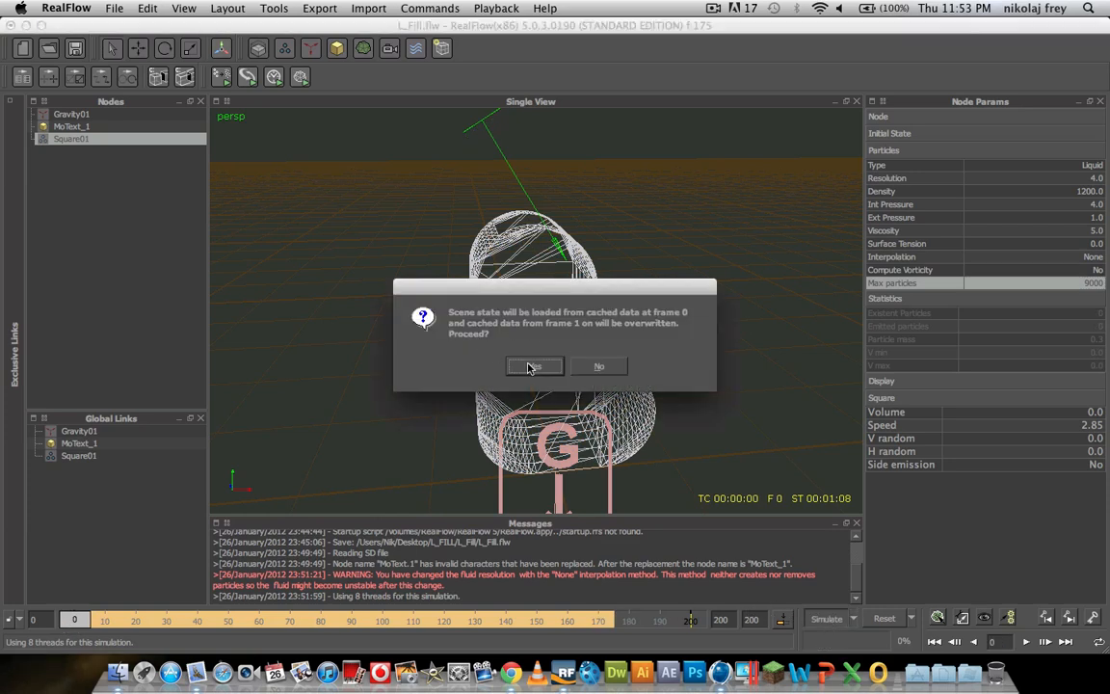
{"action": "left_click", "coordinate": [532, 366]}
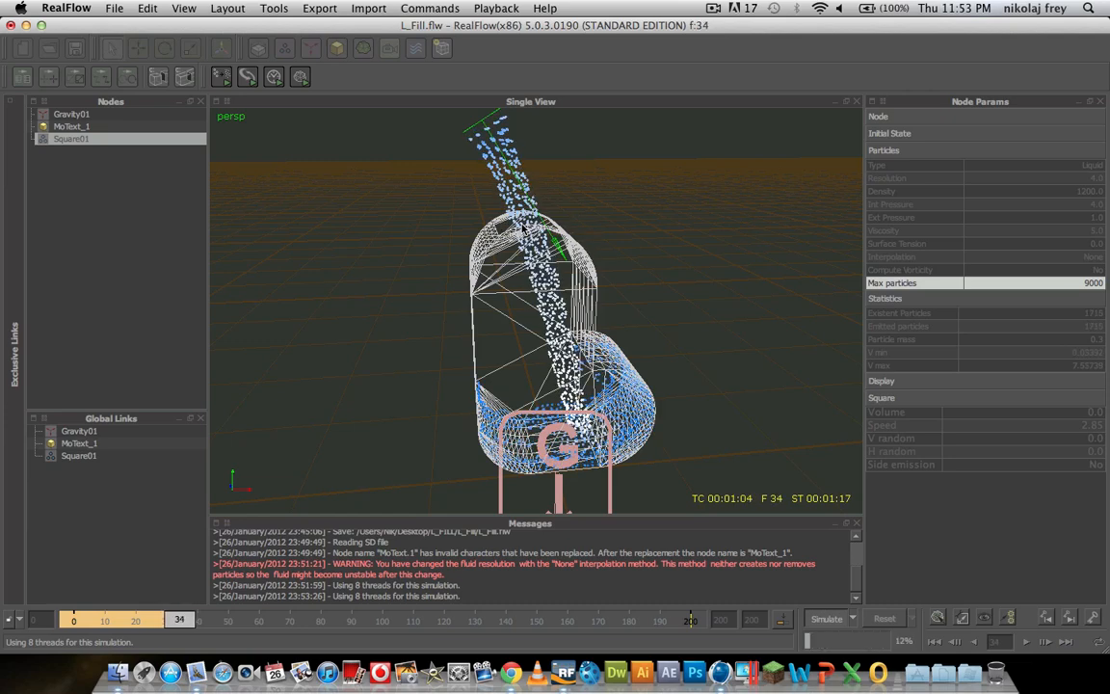
{"action": "left_click", "coordinate": [826, 618]}
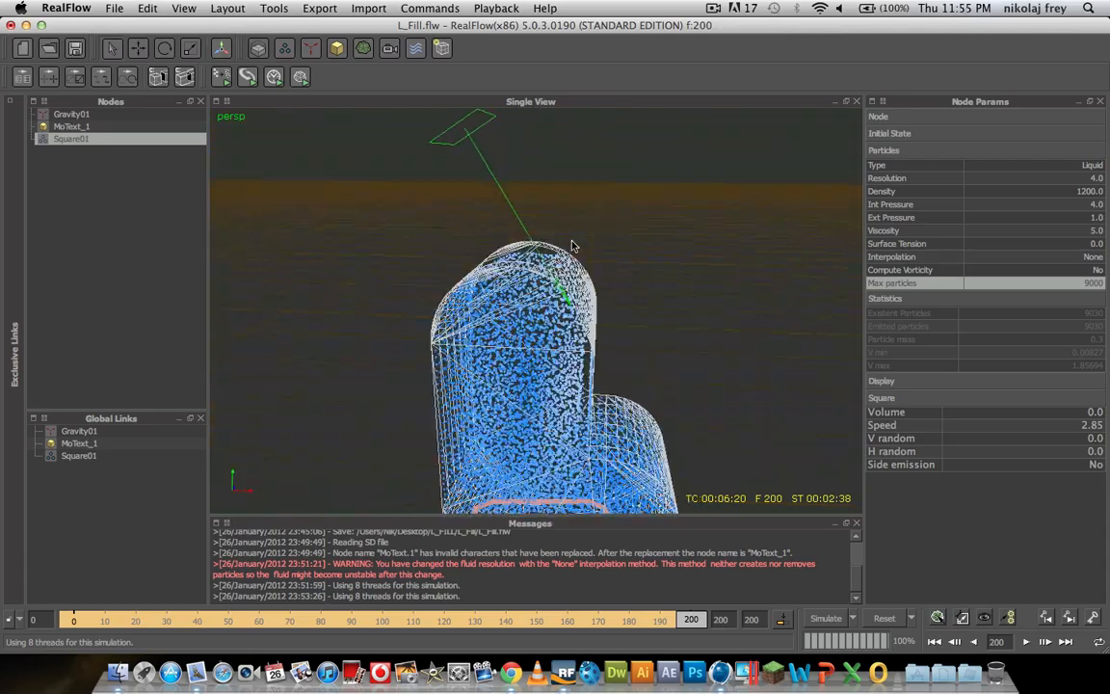
Add a particle mesh node and expand it to show its Square01 emitter.
{"action": "left_click_drag", "start_coordinate": [571, 244], "coordinate": [339, 445]}
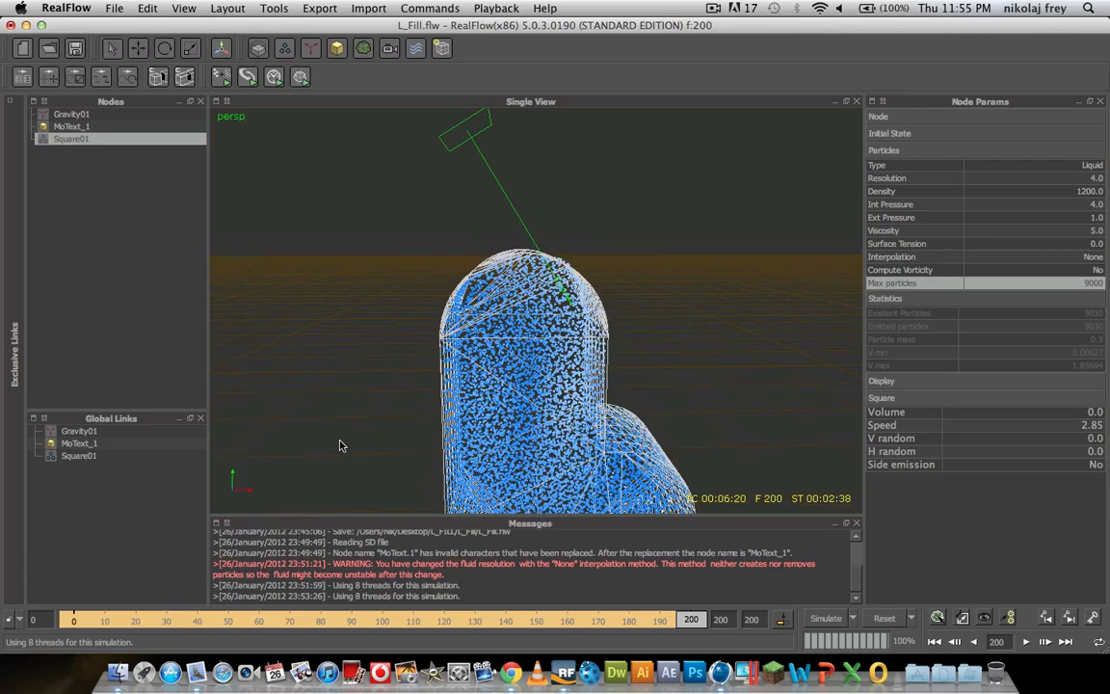
{"action": "left_click", "coordinate": [414, 619]}
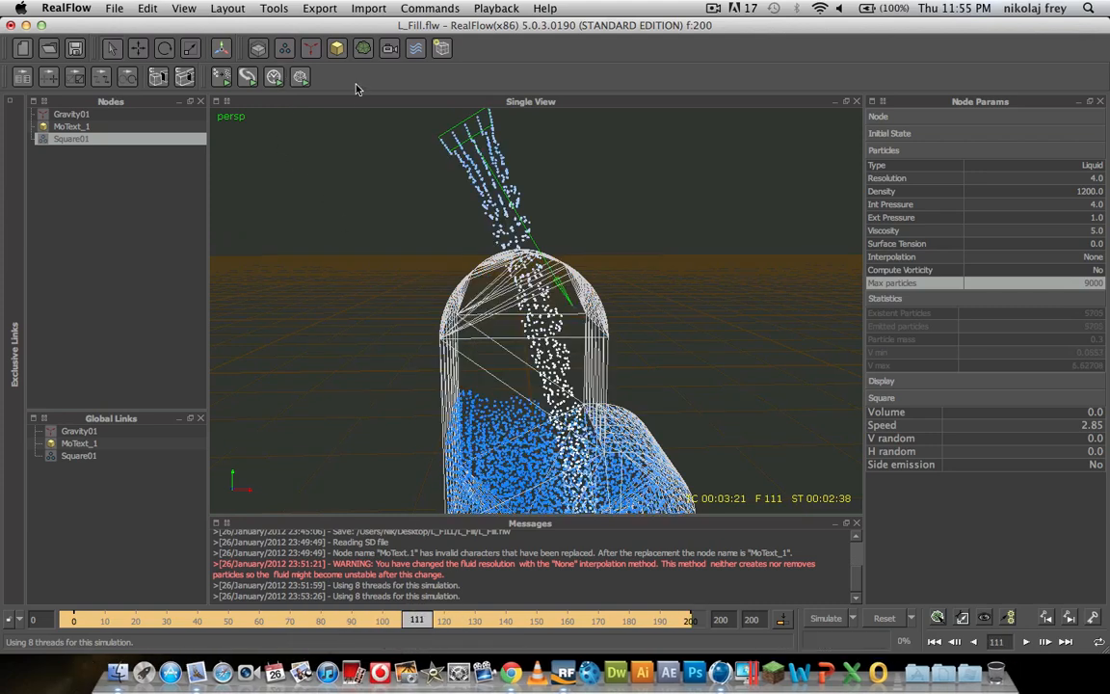
{"action": "left_click", "coordinate": [363, 48]}
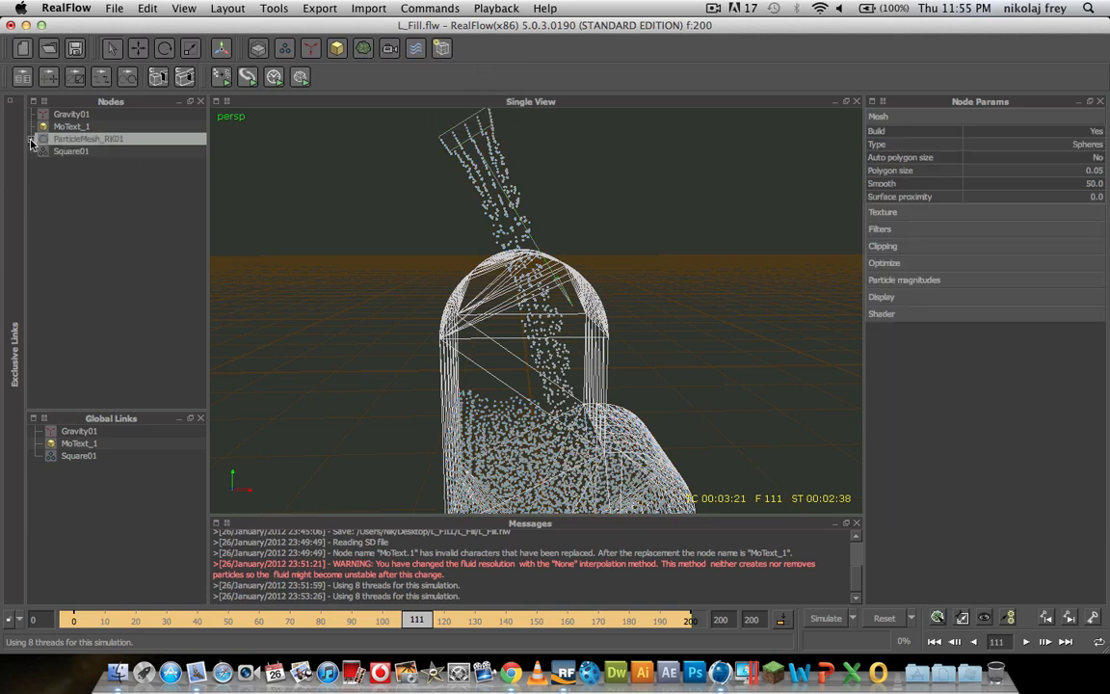
{"action": "left_click", "coordinate": [32, 137]}
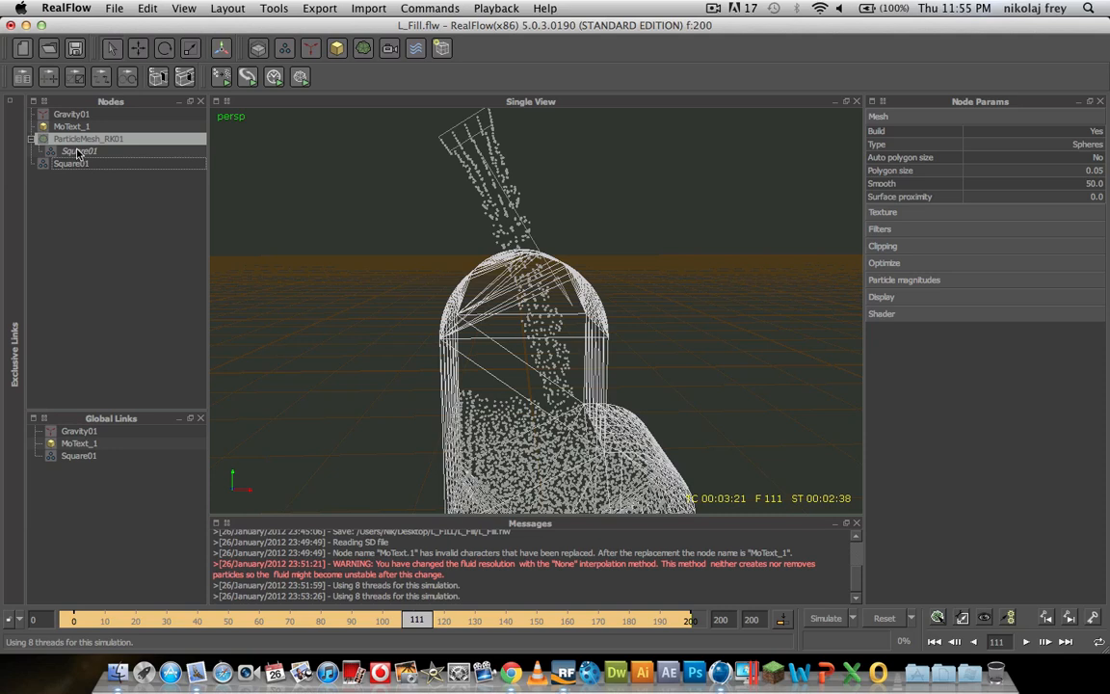
{"action": "left_click", "coordinate": [88, 138]}
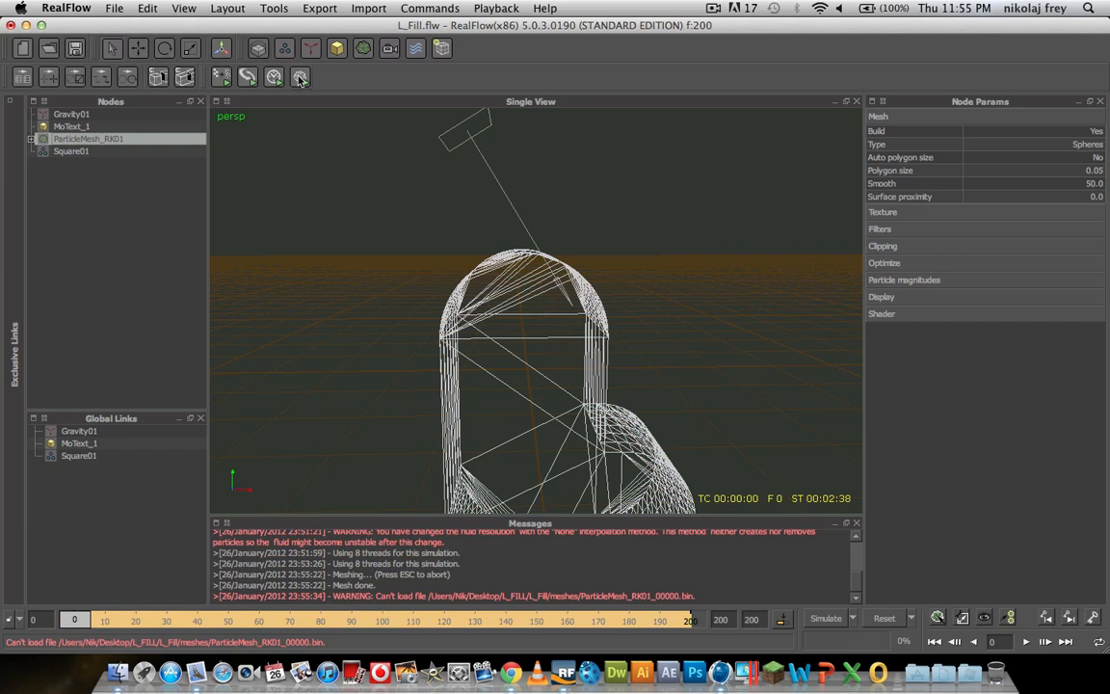
{"action": "mouse_move", "coordinate": [300, 76]}
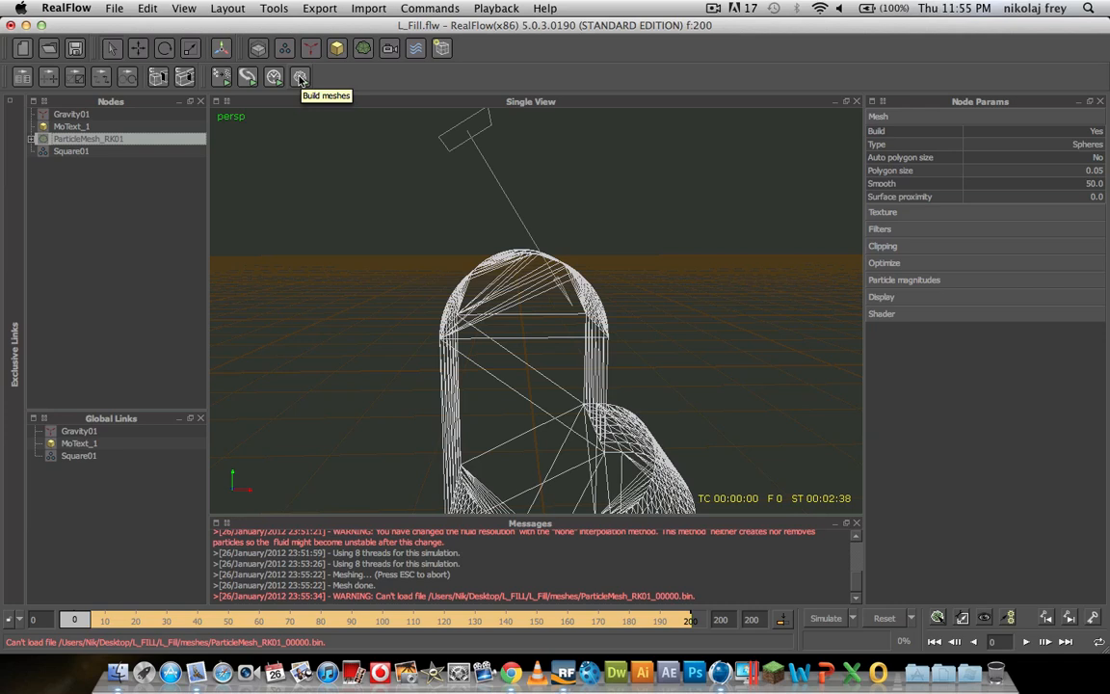
Build ParticleMesh_RK01's liquid mesh for every simulation frame.
{"action": "left_click", "coordinate": [300, 76]}
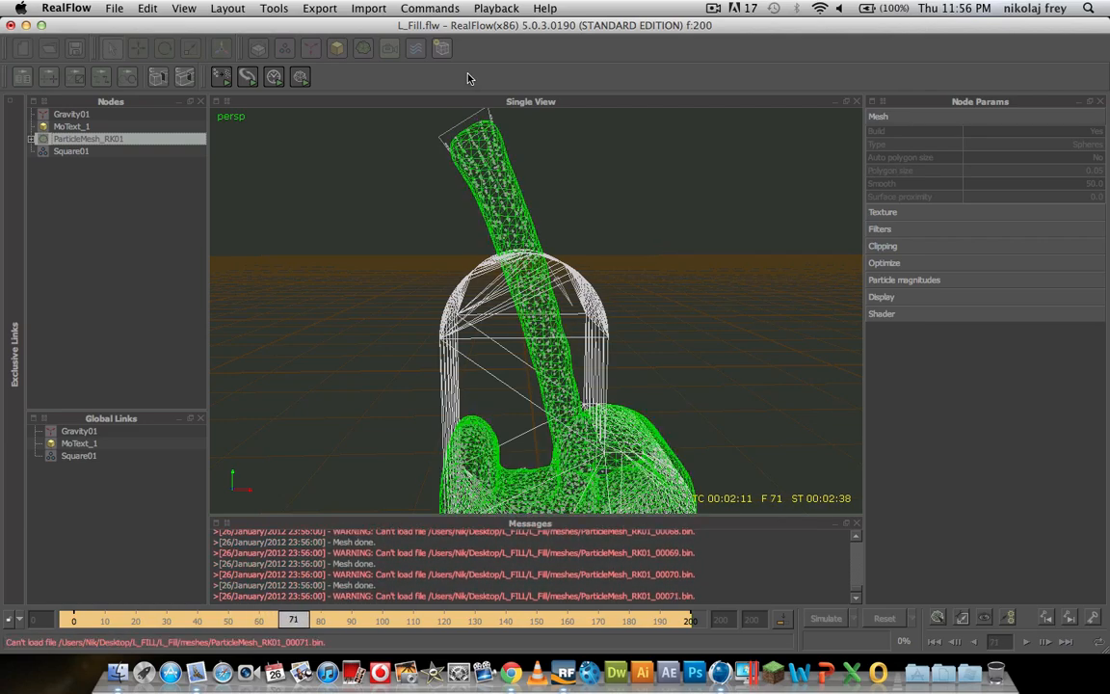
{"action": "left_click", "coordinate": [1025, 640]}
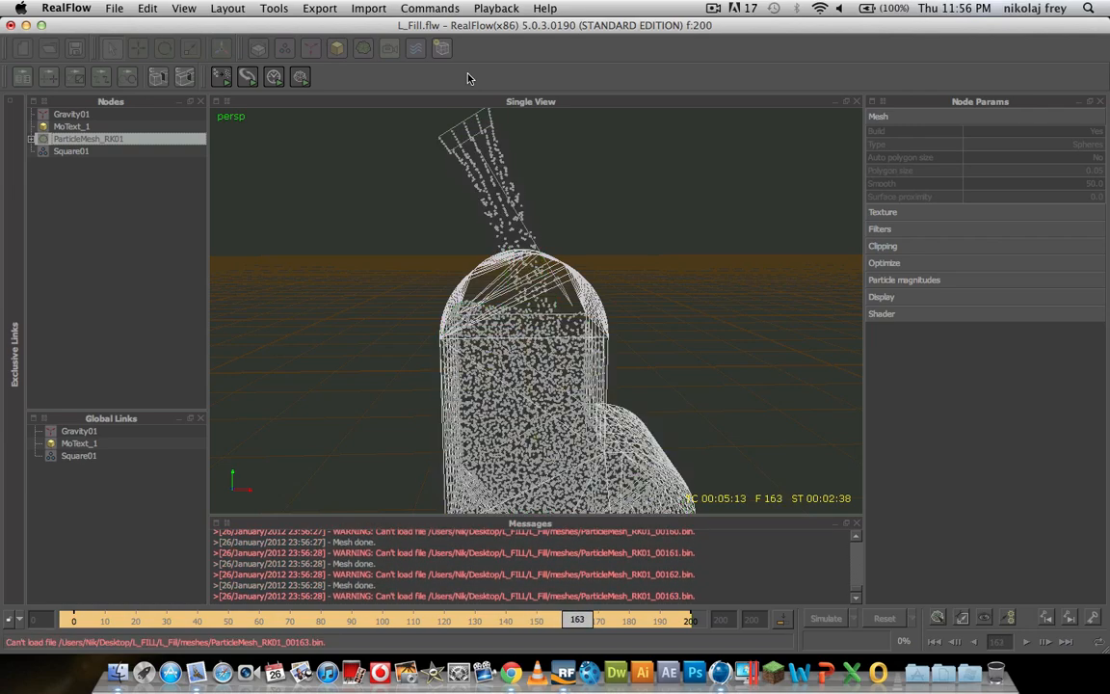
{"action": "left_click", "coordinate": [1045, 641]}
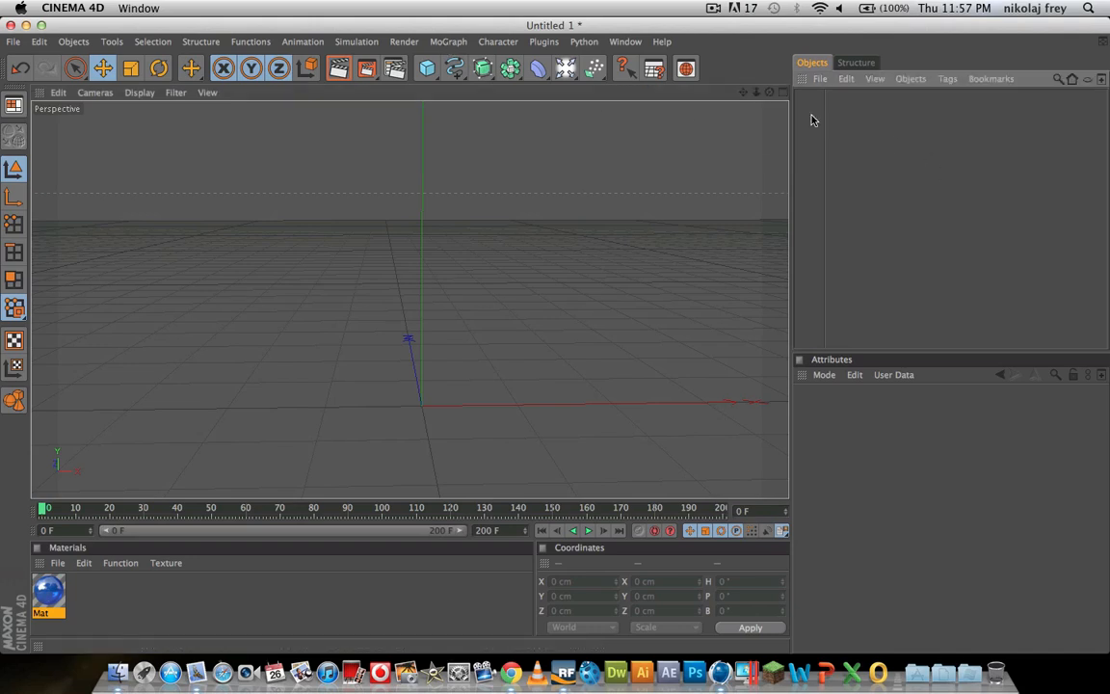
Add a RealFlow Mesh Importer to the Cinema 4D scene and rename it.
{"action": "left_click", "coordinate": [544, 41]}
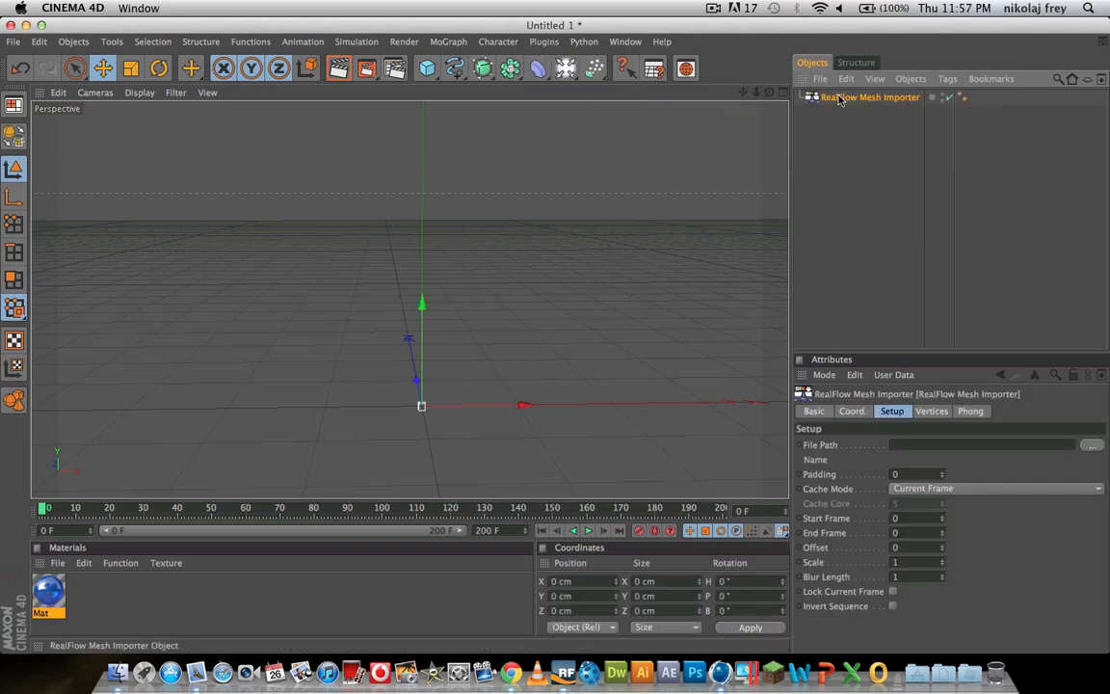
{"action": "right_click", "coordinate": [867, 96]}
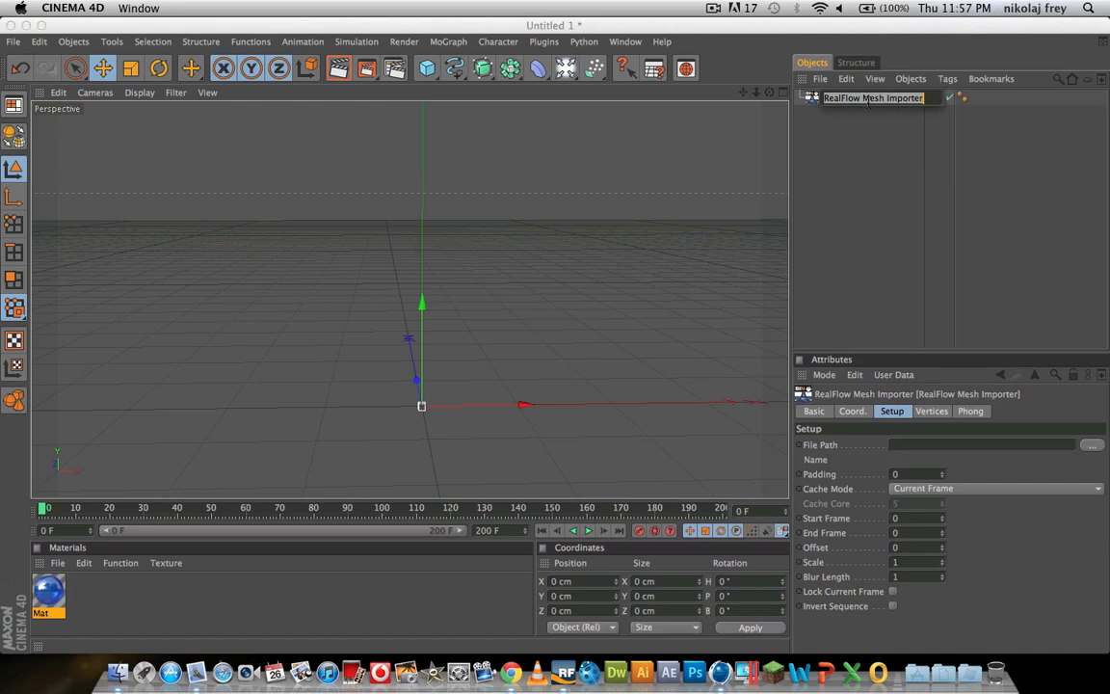
{"action": "type", "text": "L Emitter Mesh"}
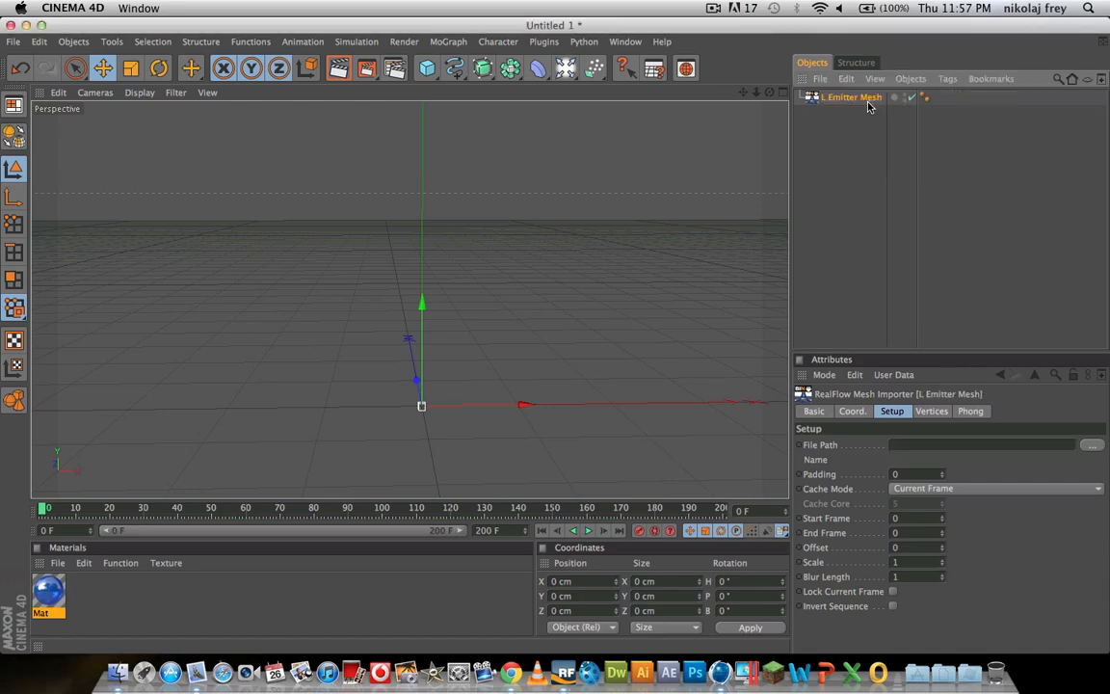
Load ParticleMesh_RK01_00000.bin from the Desktop L_FILL meshes folder into the importer.
{"action": "left_click", "coordinate": [1093, 445]}
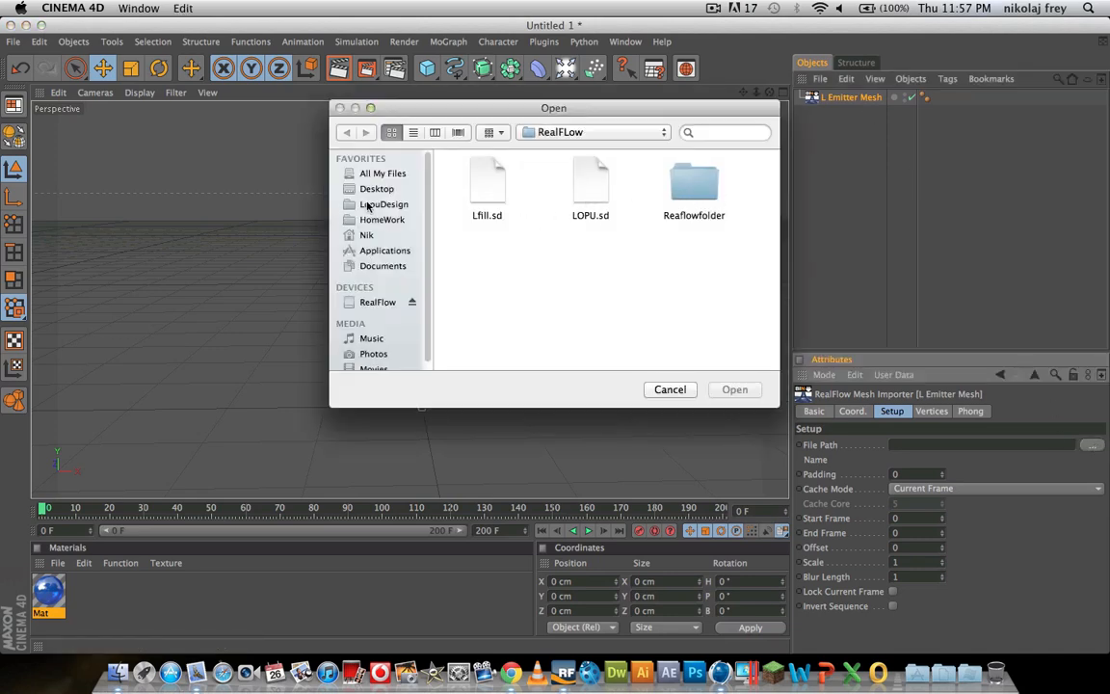
{"action": "left_click", "coordinate": [376, 188]}
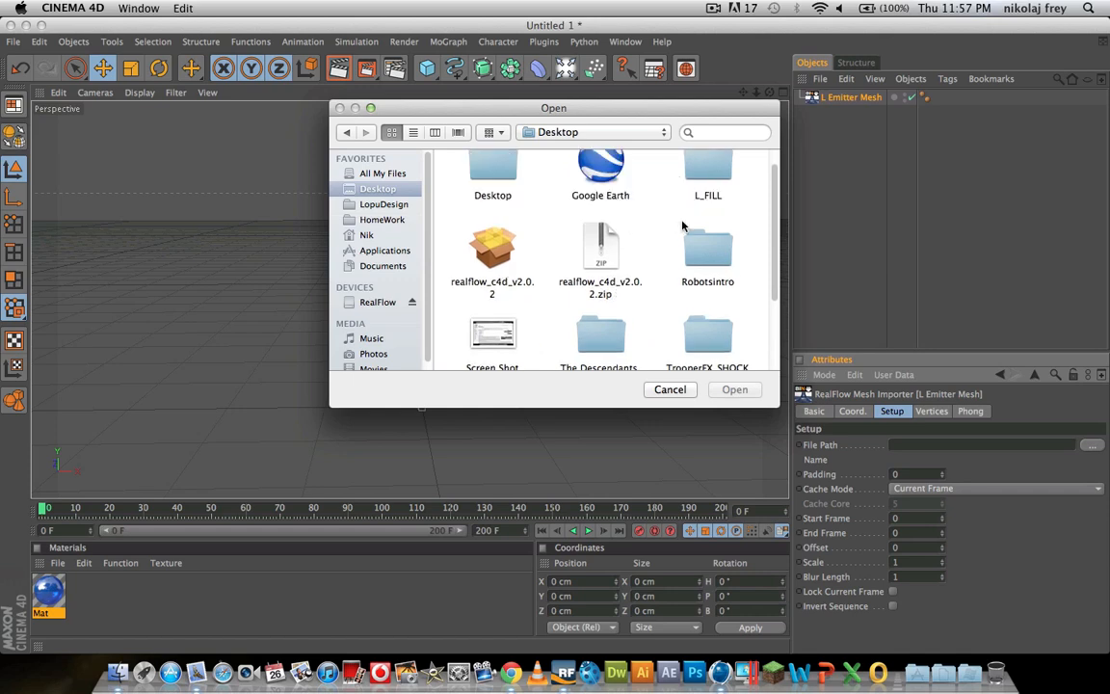
{"action": "double_click", "coordinate": [707, 178]}
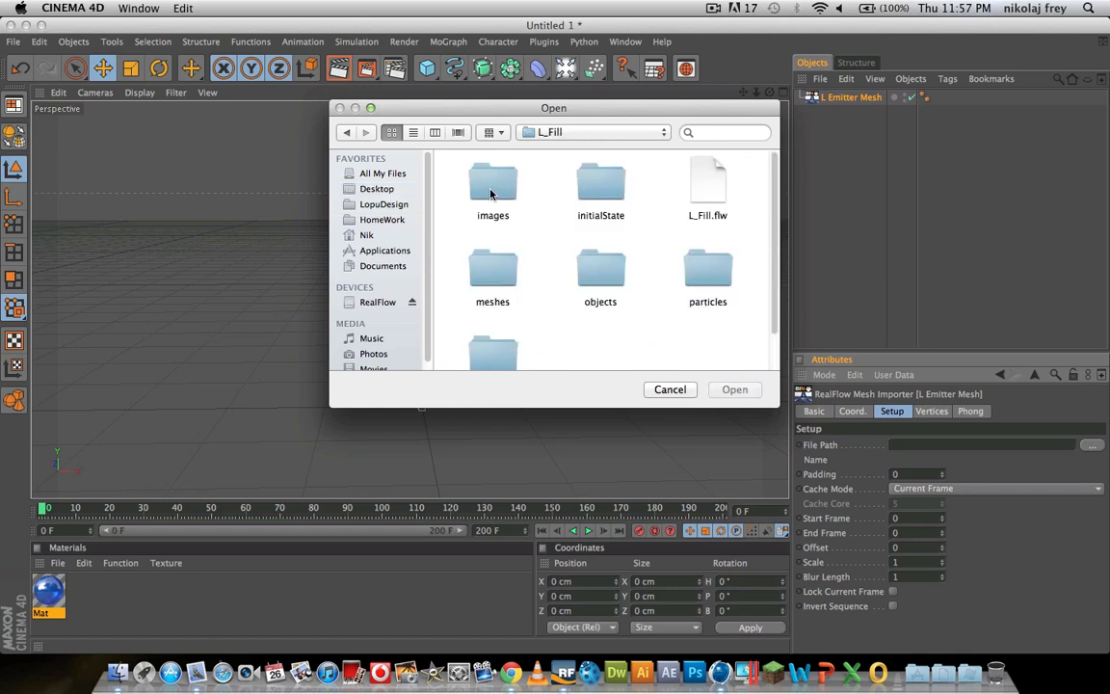
{"action": "double_click", "coordinate": [492, 280]}
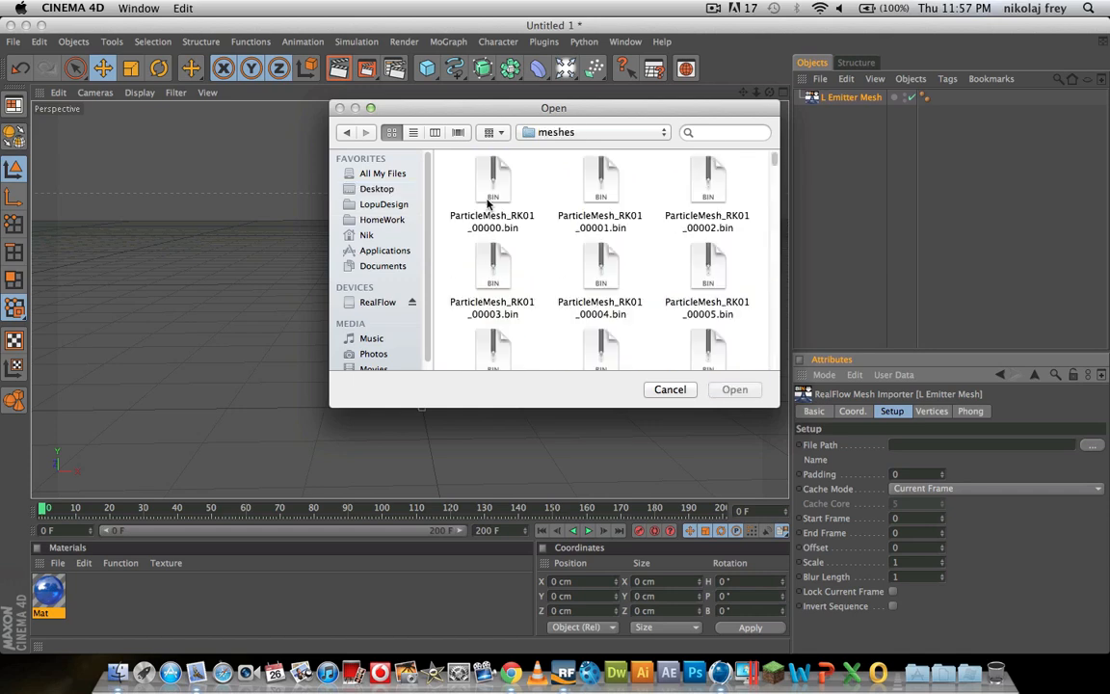
{"action": "left_click", "coordinate": [492, 188]}
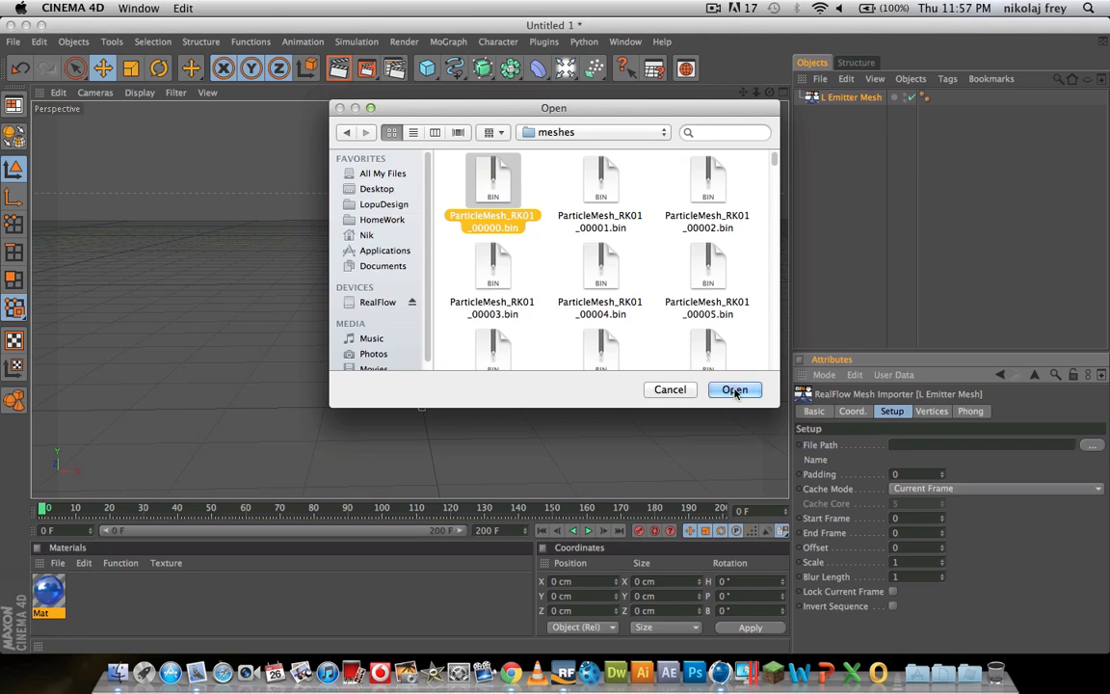
{"action": "left_click", "coordinate": [734, 389]}
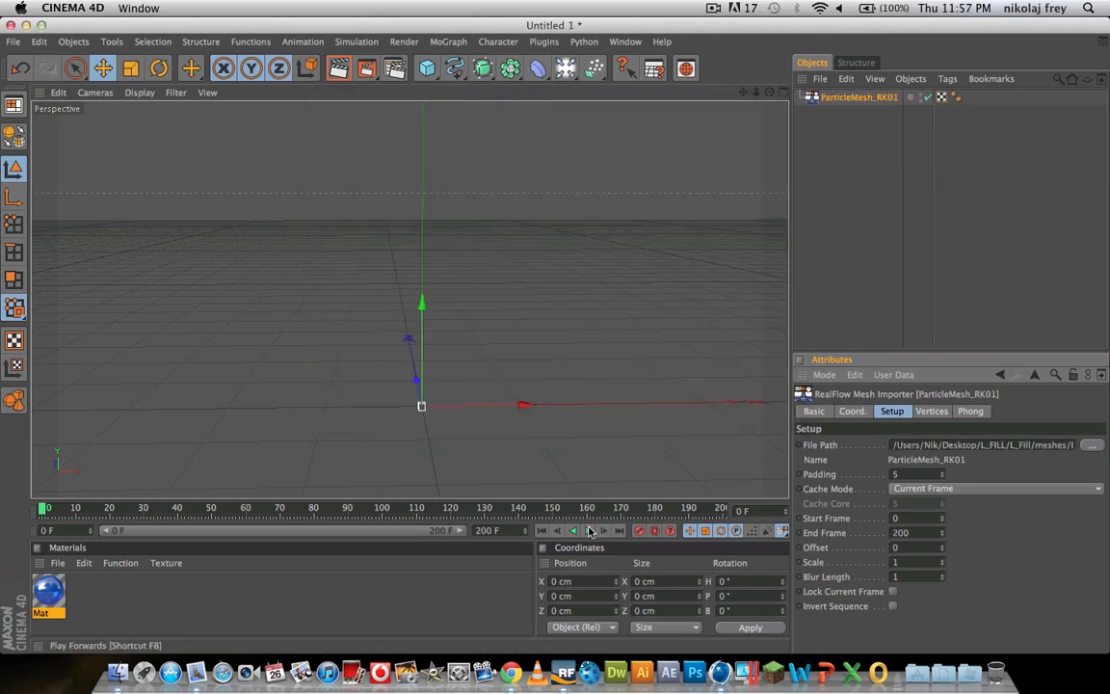
Play the liquid mesh, scrub past frame 200, and drop the blue Mat material onto it.
{"action": "left_click", "coordinate": [588, 530]}
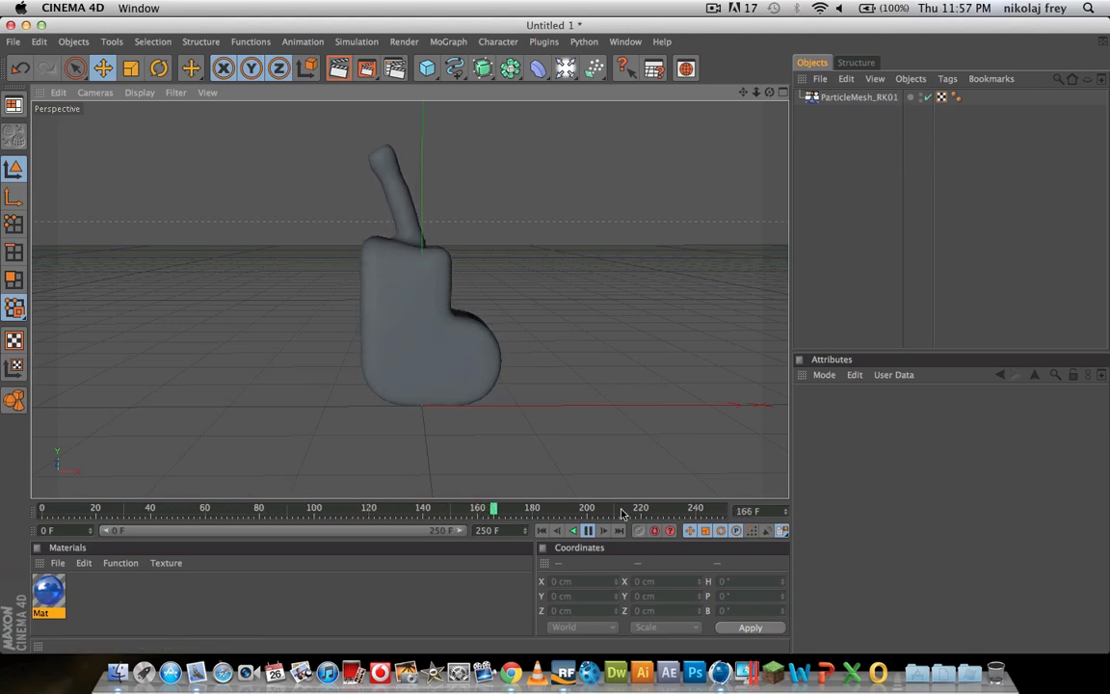
{"action": "left_click_drag", "start_coordinate": [493, 508], "coordinate": [598, 508]}
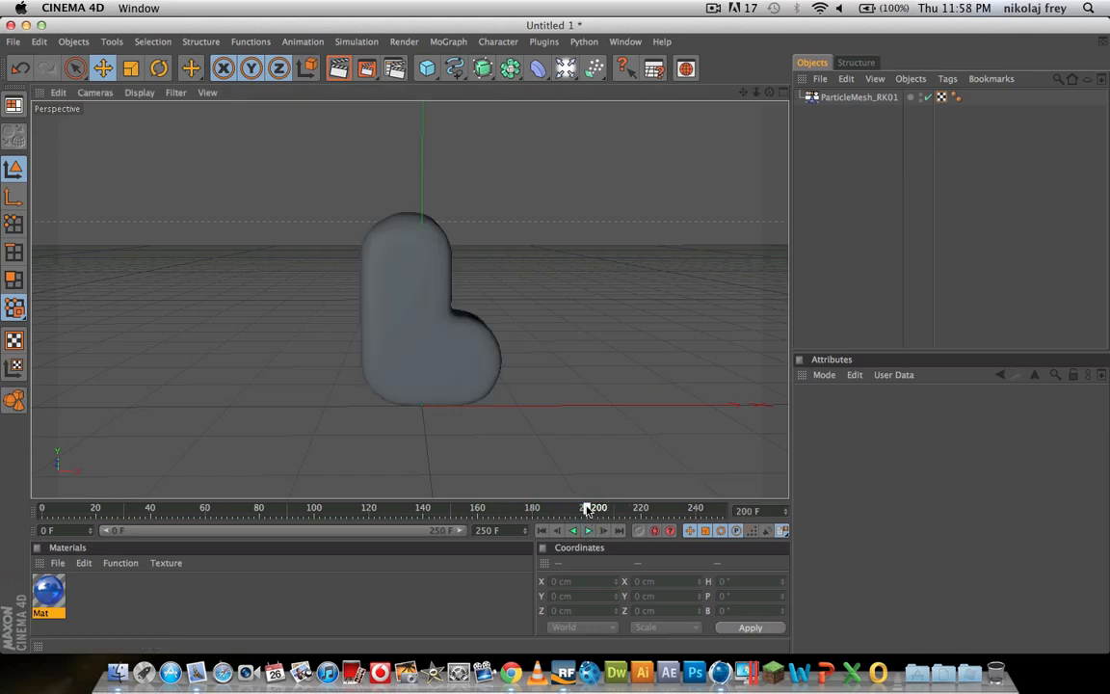
{"action": "left_click_drag", "start_coordinate": [594, 507], "coordinate": [617, 507]}
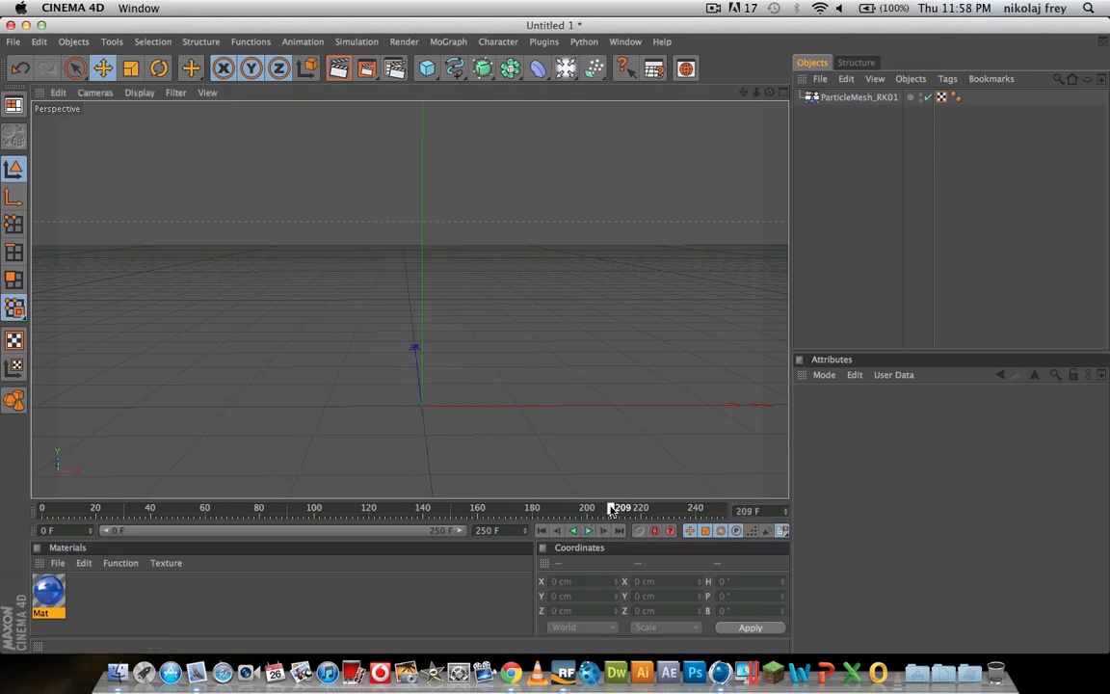
{"action": "left_click_drag", "start_coordinate": [609, 508], "coordinate": [416, 508]}
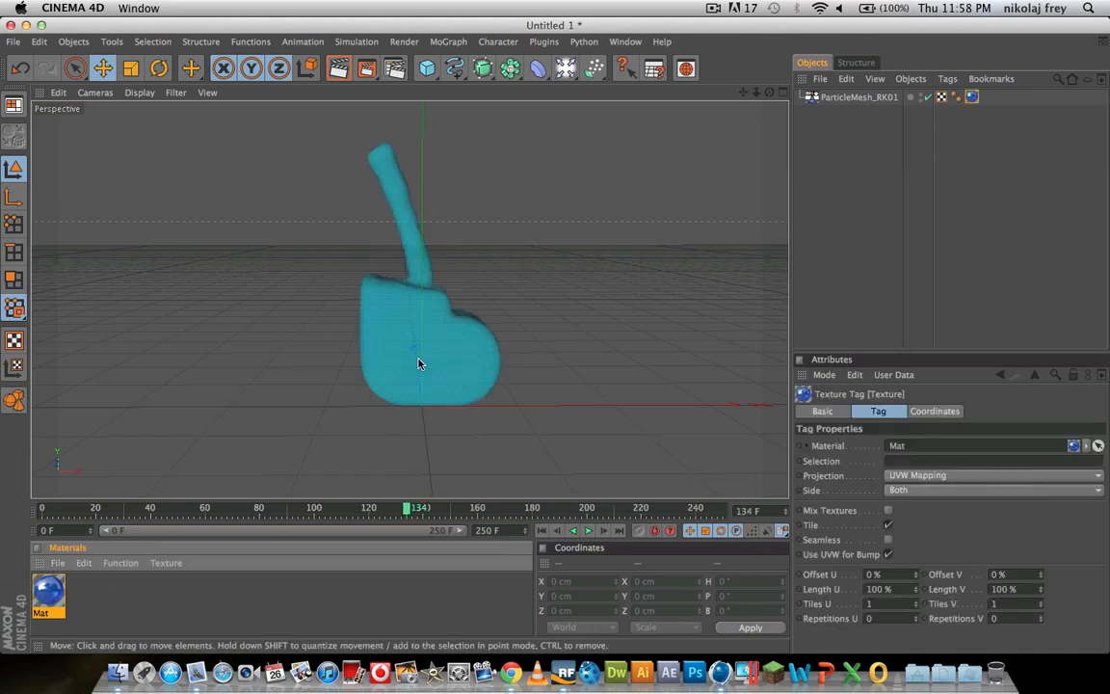
{"action": "left_click", "coordinate": [338, 67]}
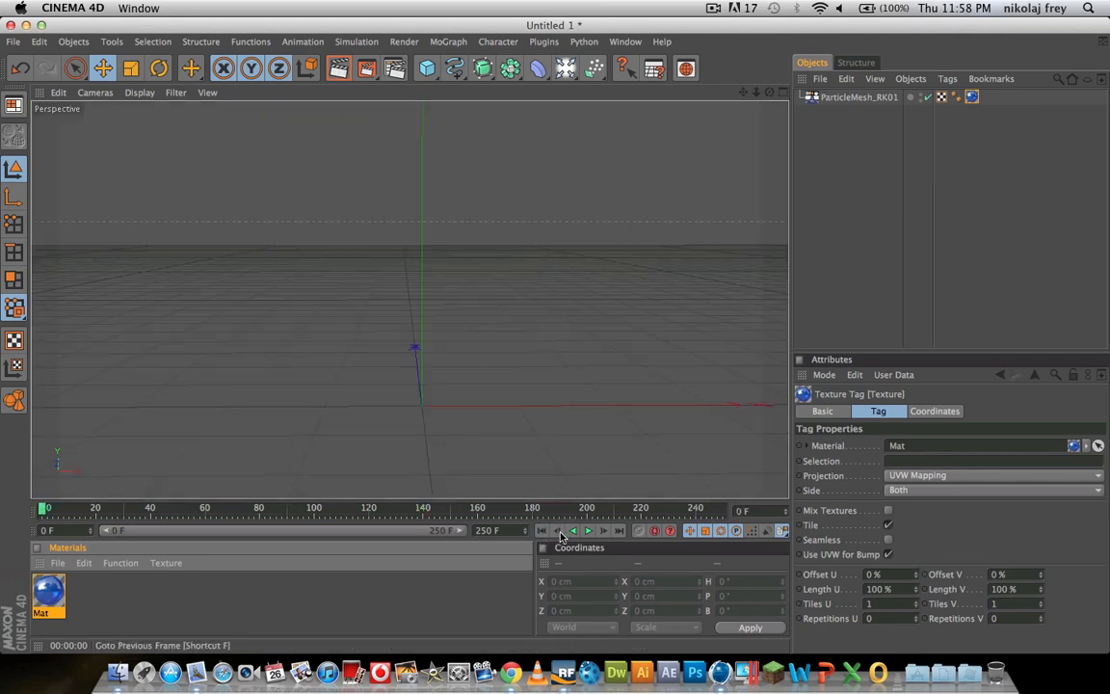
{"action": "left_click", "coordinate": [588, 530]}
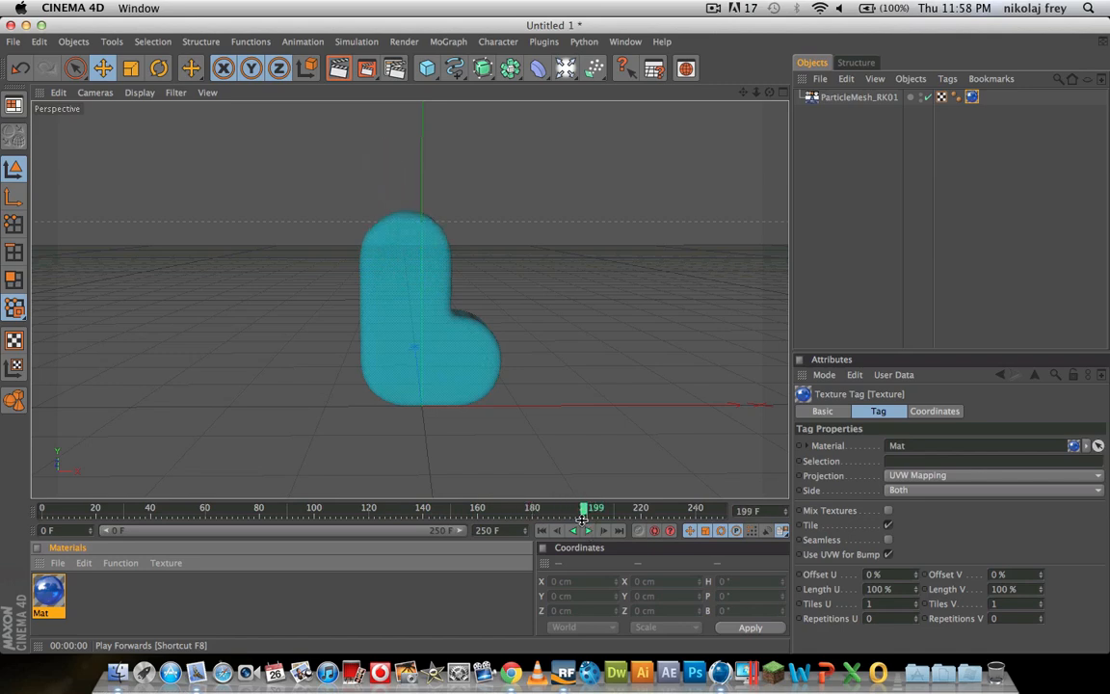
{"action": "left_click_drag", "start_coordinate": [593, 507], "coordinate": [203, 506]}
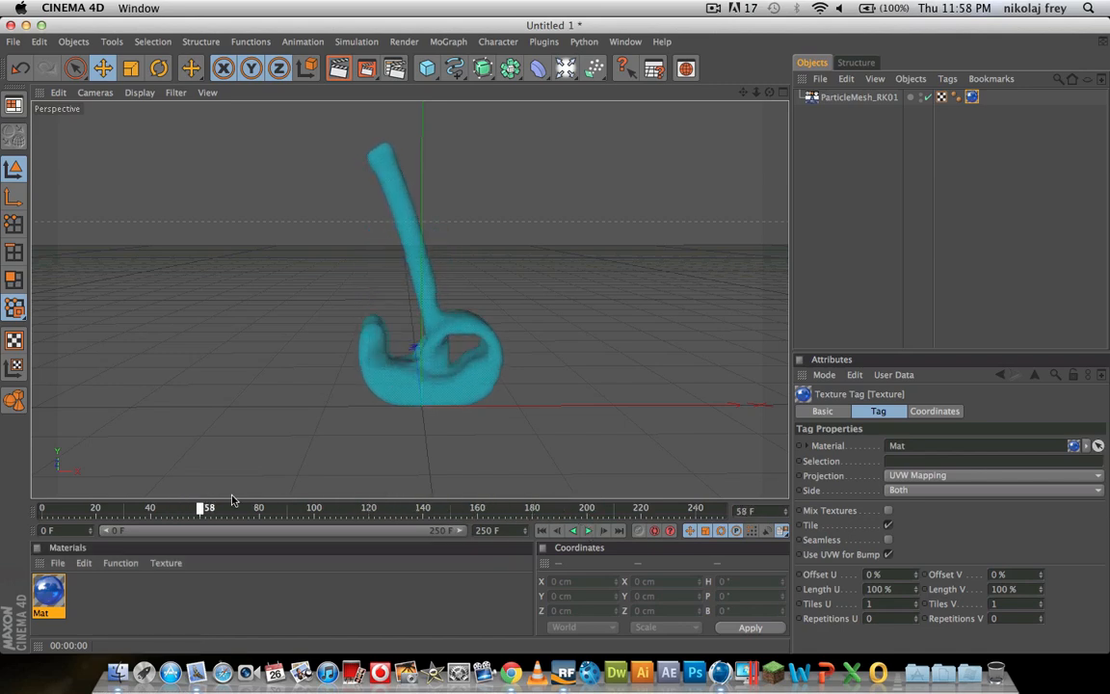
{"action": "left_click_drag", "start_coordinate": [199, 508], "coordinate": [207, 507]}
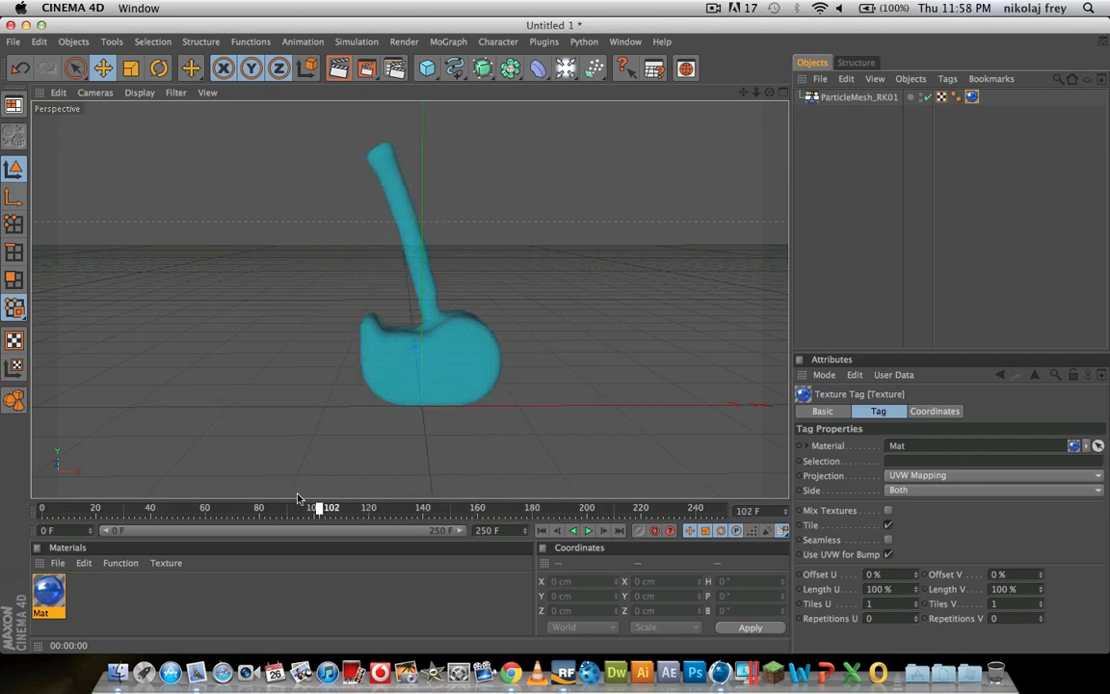
{"action": "left_click_drag", "start_coordinate": [331, 507], "coordinate": [296, 507]}
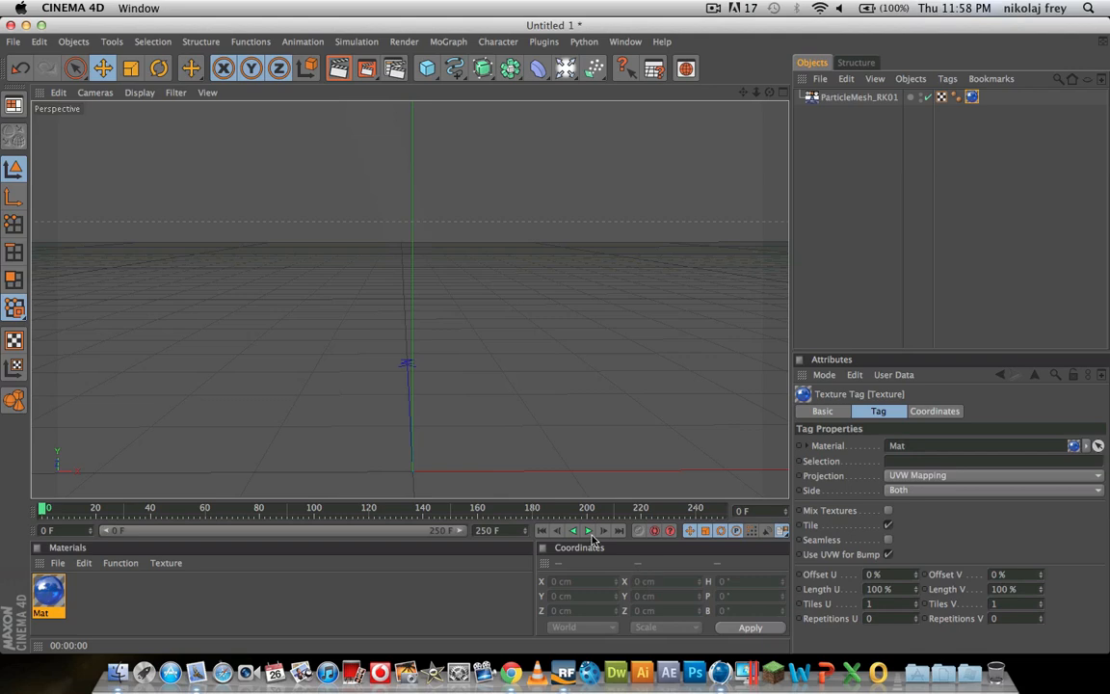
{"action": "left_click", "coordinate": [587, 530]}
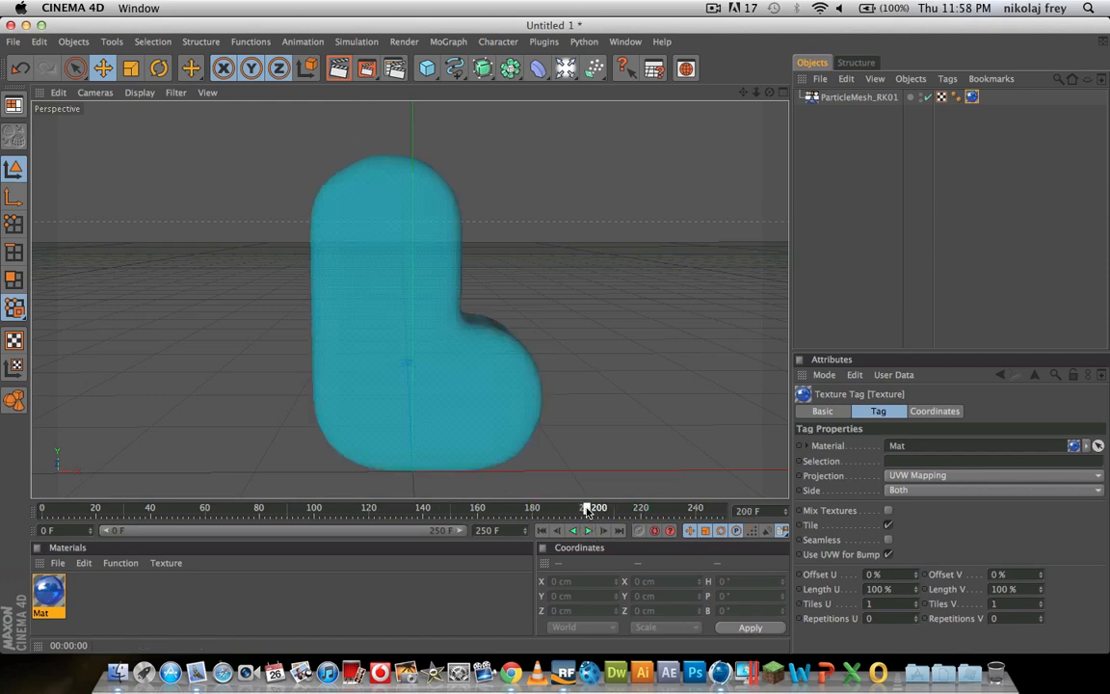
{"action": "left_click_drag", "start_coordinate": [596, 507], "coordinate": [564, 507]}
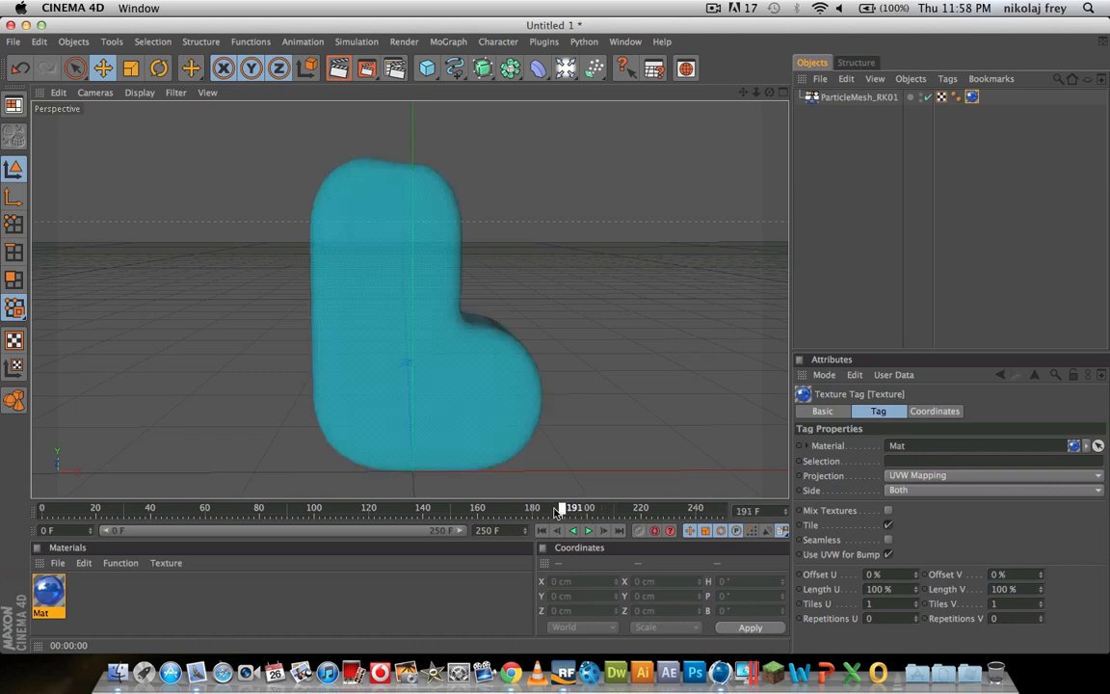
{"action": "left_click_drag", "start_coordinate": [574, 508], "coordinate": [123, 507]}
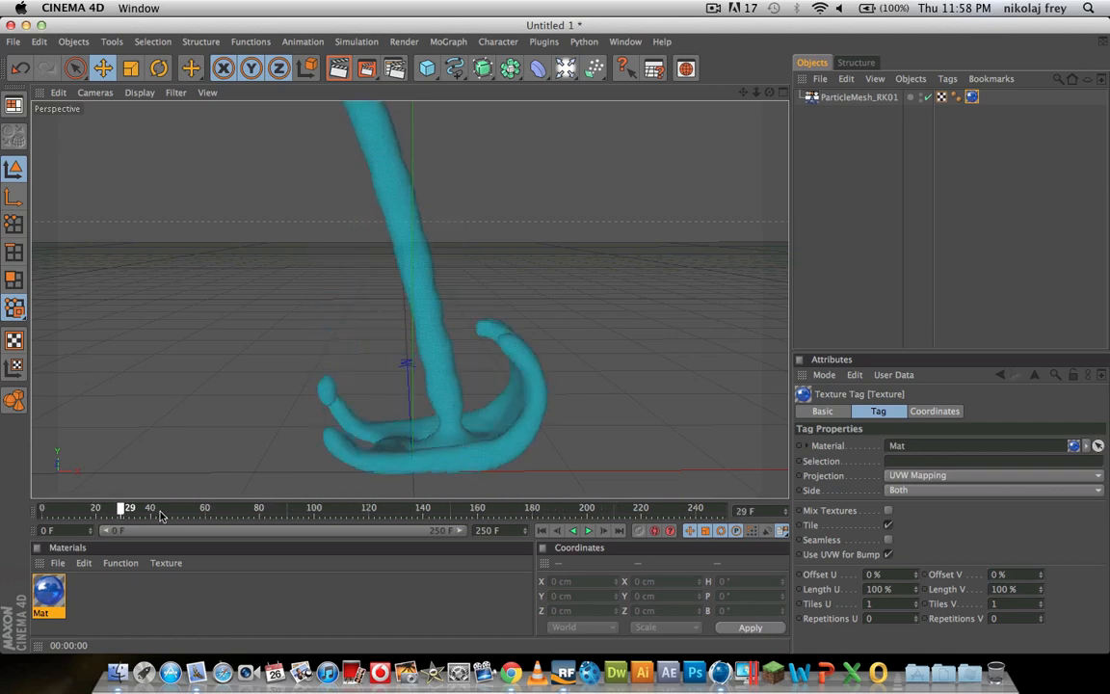
{"action": "left_click_drag", "start_coordinate": [123, 508], "coordinate": [64, 508]}
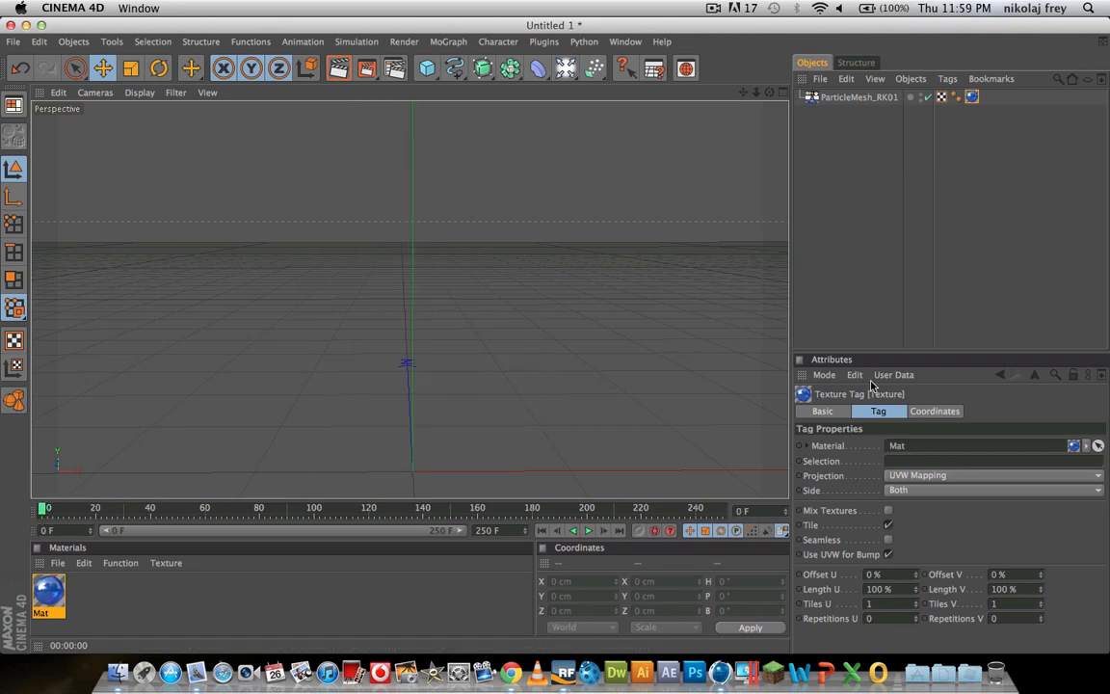
{"action": "mouse_move", "coordinate": [554, 456]}
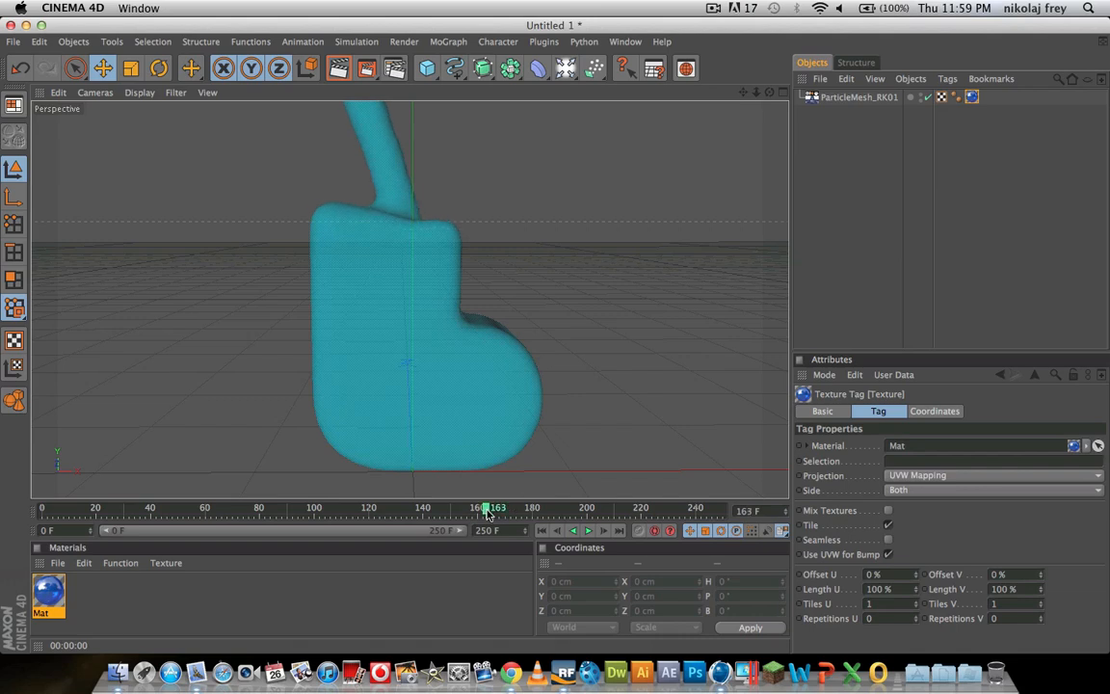
{"action": "mouse_move", "coordinate": [498, 504]}
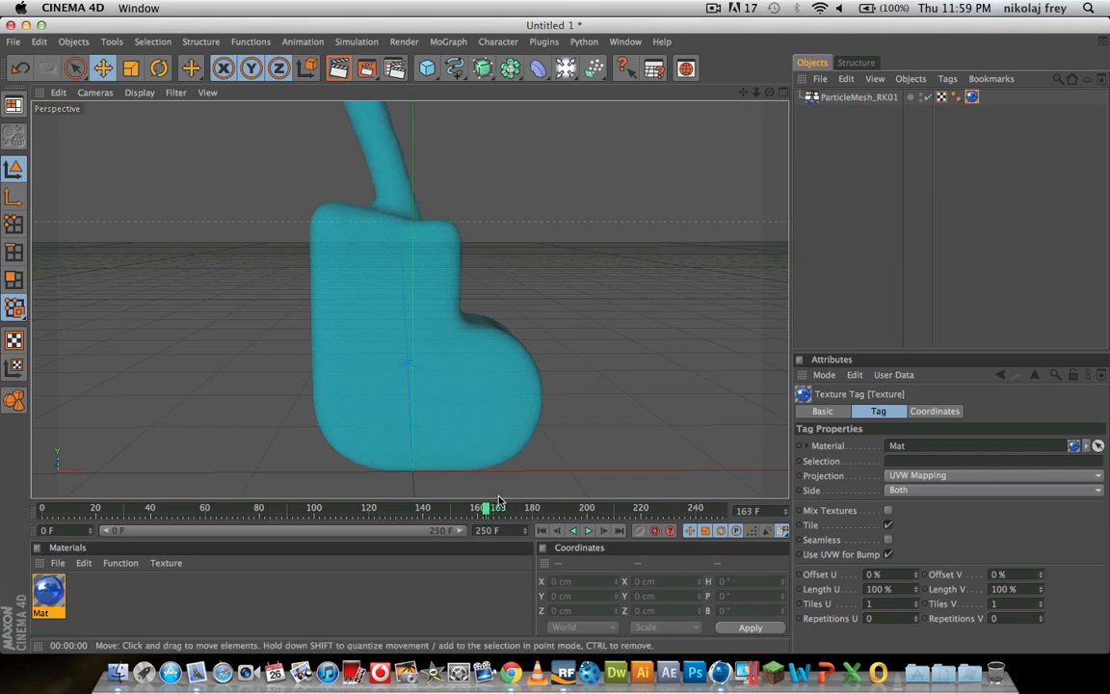